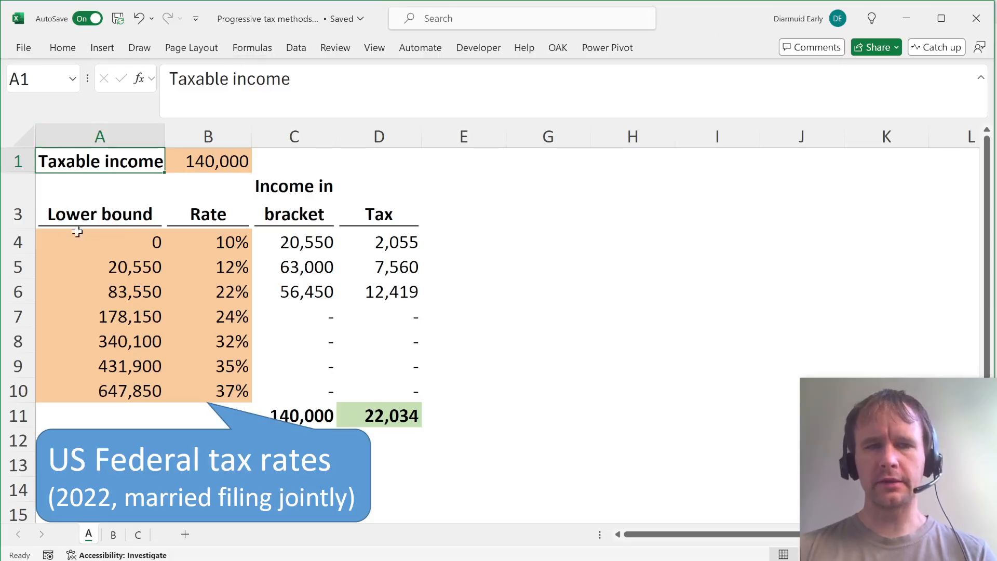
Step: Review the 140,000 taxable income and the first bracket row starting at 0
left_click(378, 415)
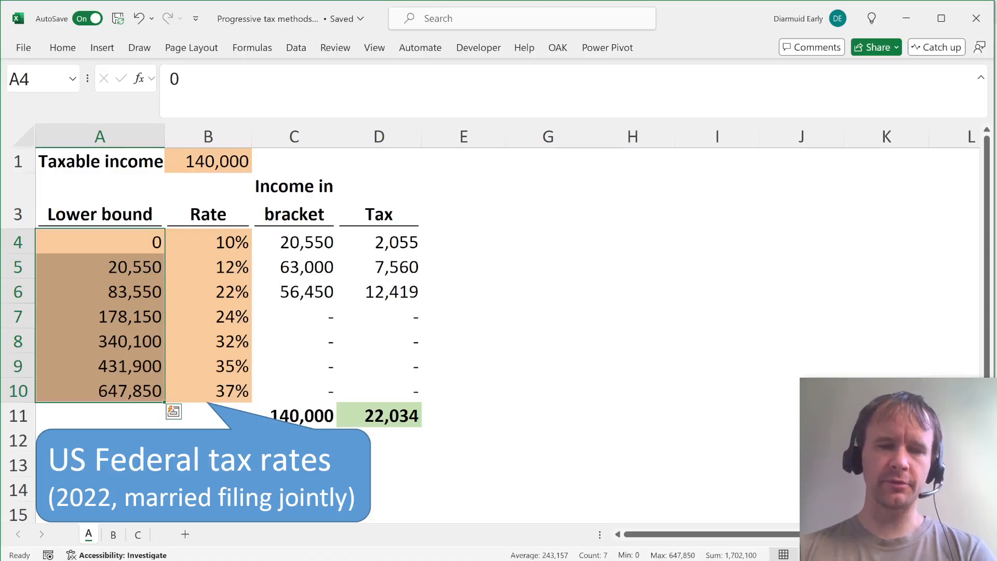
mouse_move(138, 236)
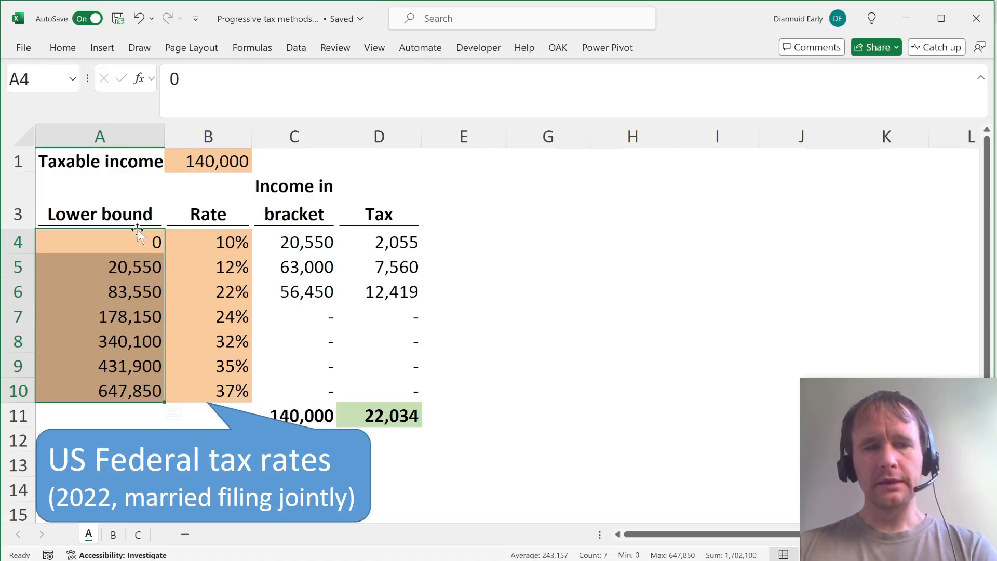
left_click(208, 161)
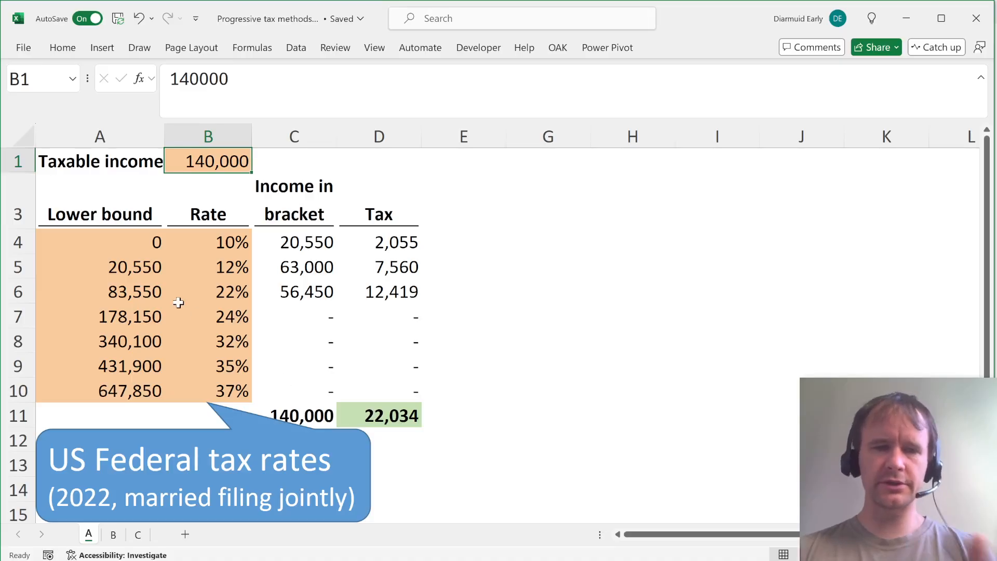
left_click(99, 242)
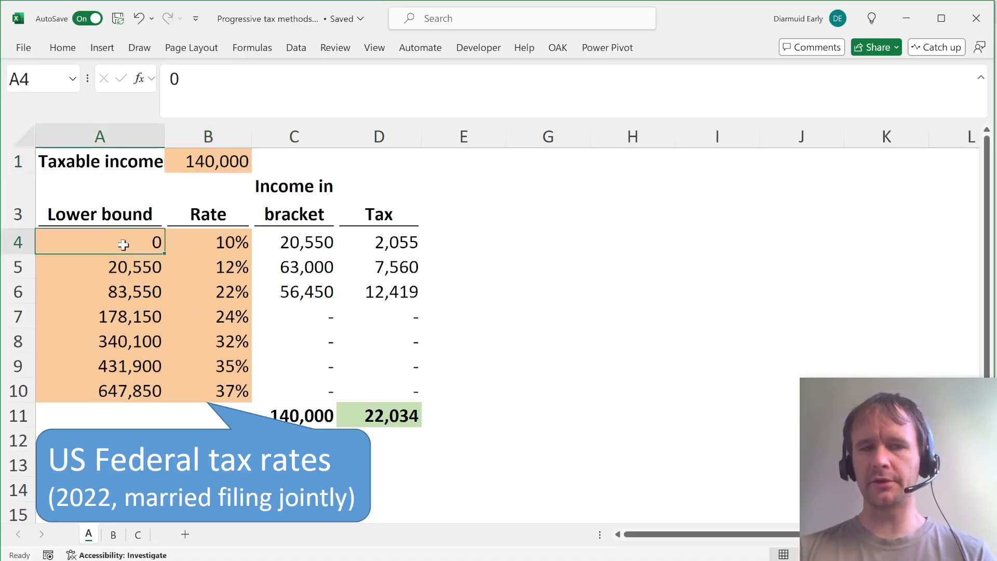
left_click(18, 242)
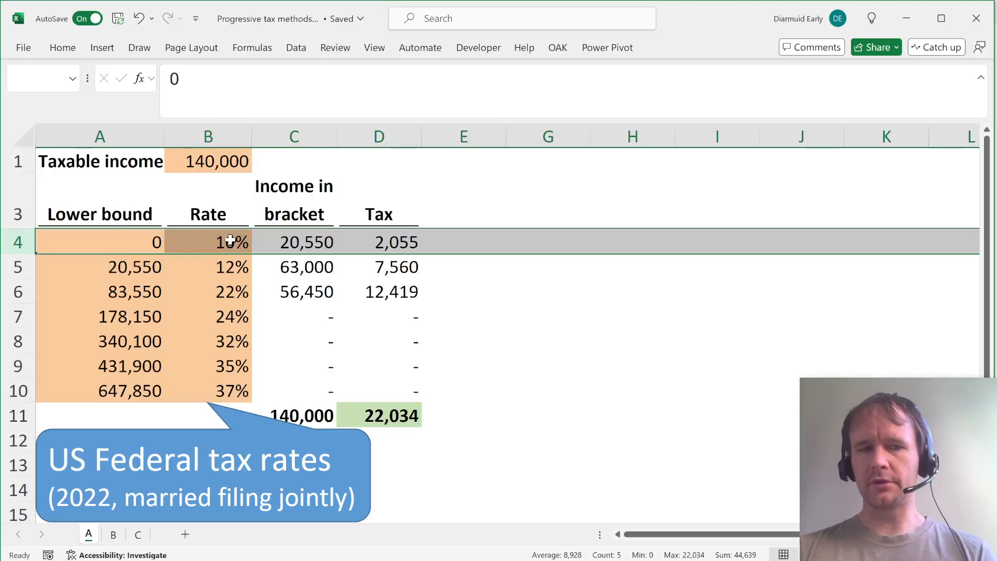
Step: Step through the 20,550 at 12% and 83,550 at 22% brackets, then return to the income cell
left_click(100, 267)
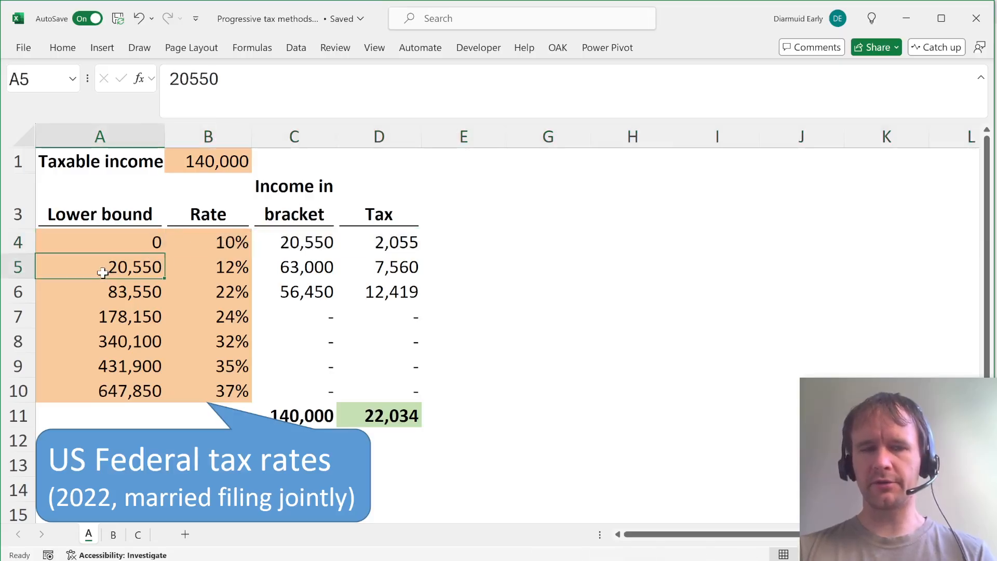
left_click(208, 267)
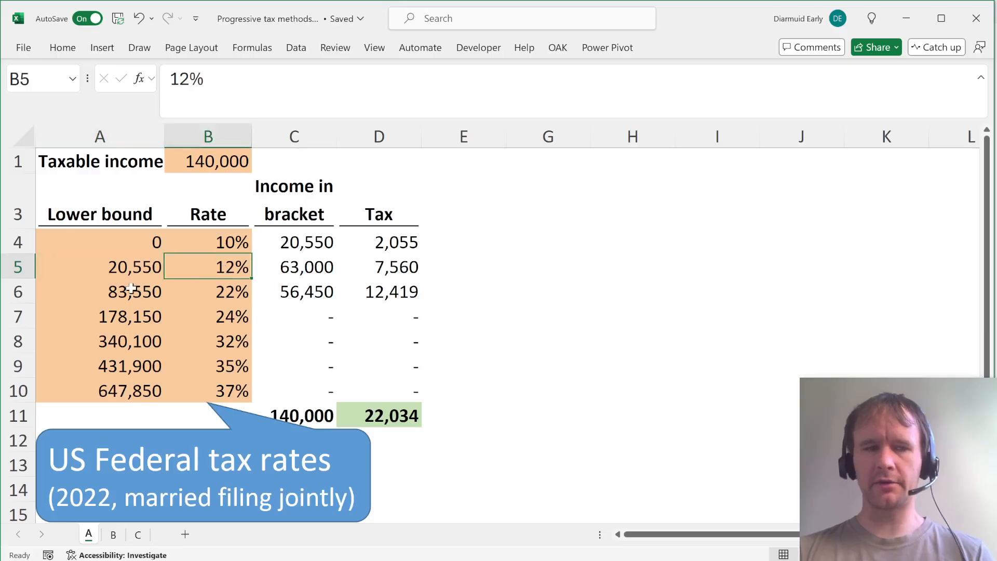
left_click(100, 291)
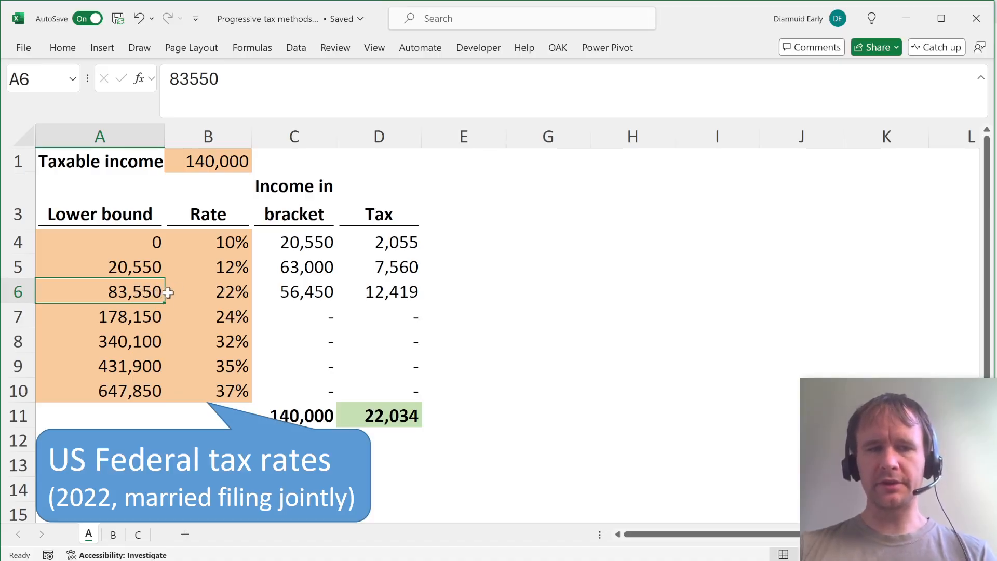
left_click(208, 291)
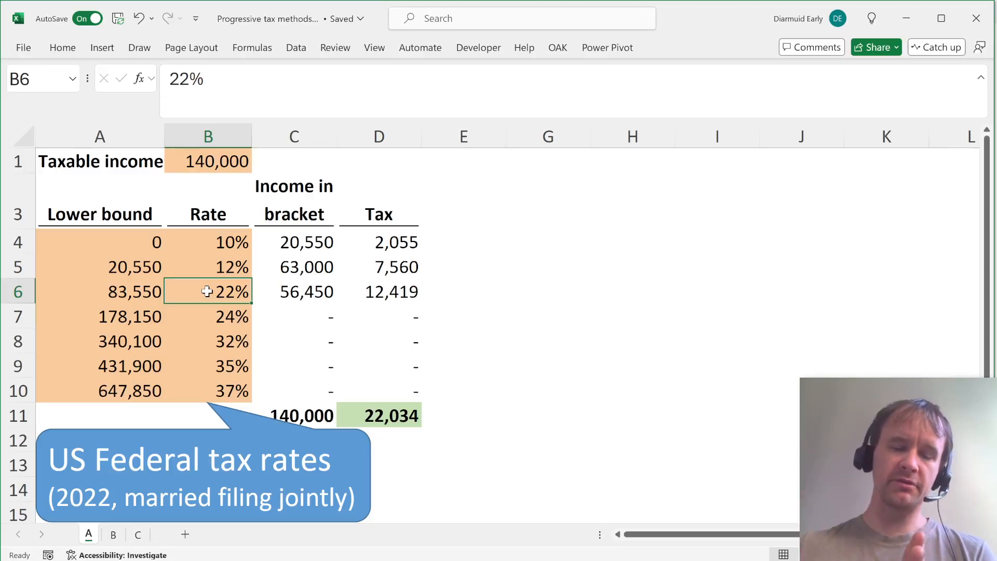
left_click(100, 161)
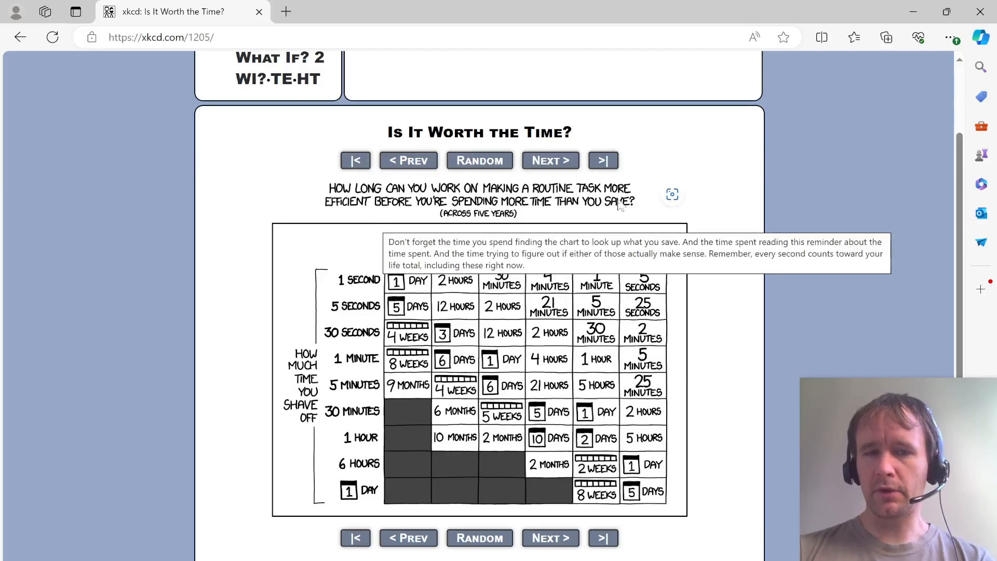
mouse_move(751, 214)
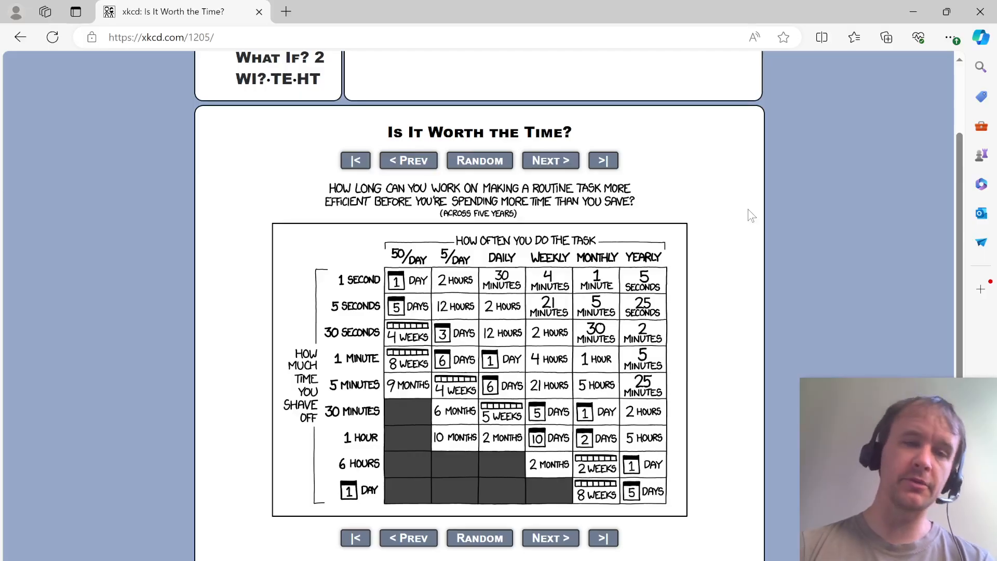
mouse_move(425, 188)
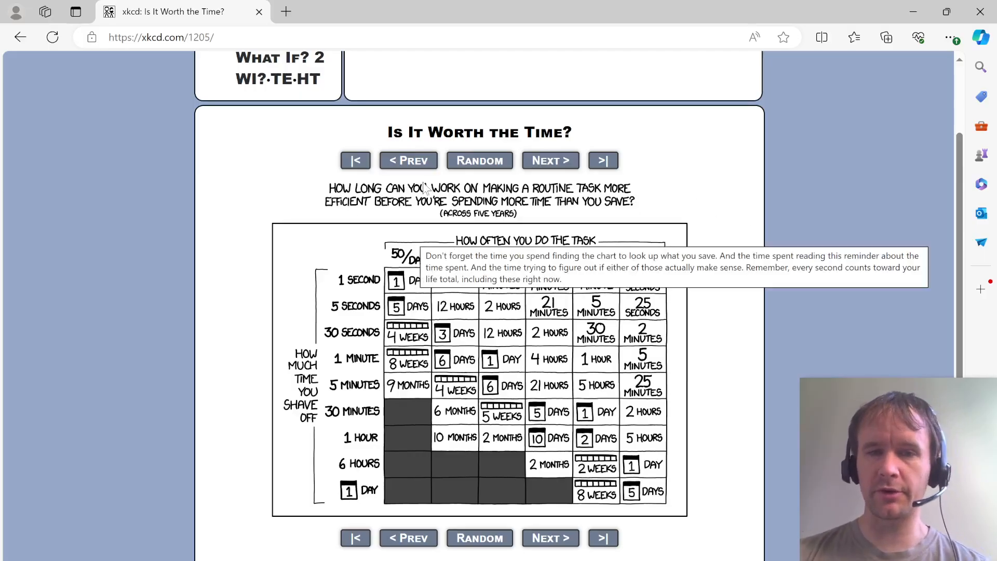
mouse_move(369, 470)
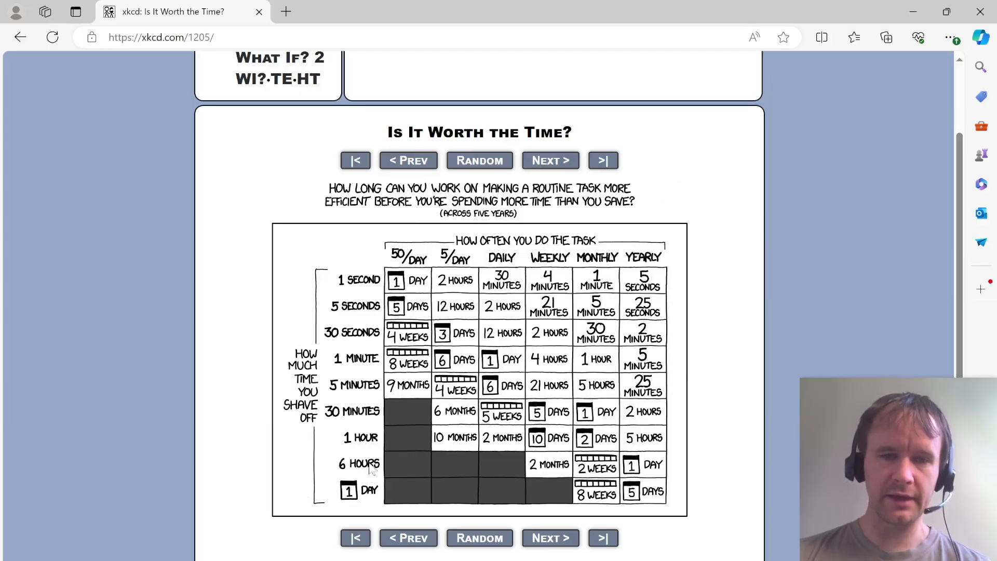
mouse_move(135, 345)
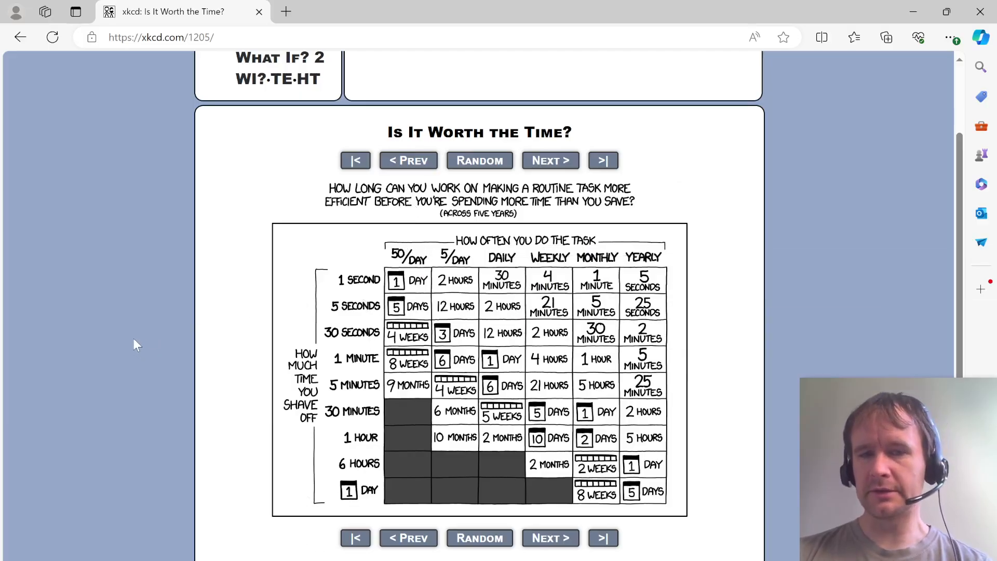
mouse_move(208, 459)
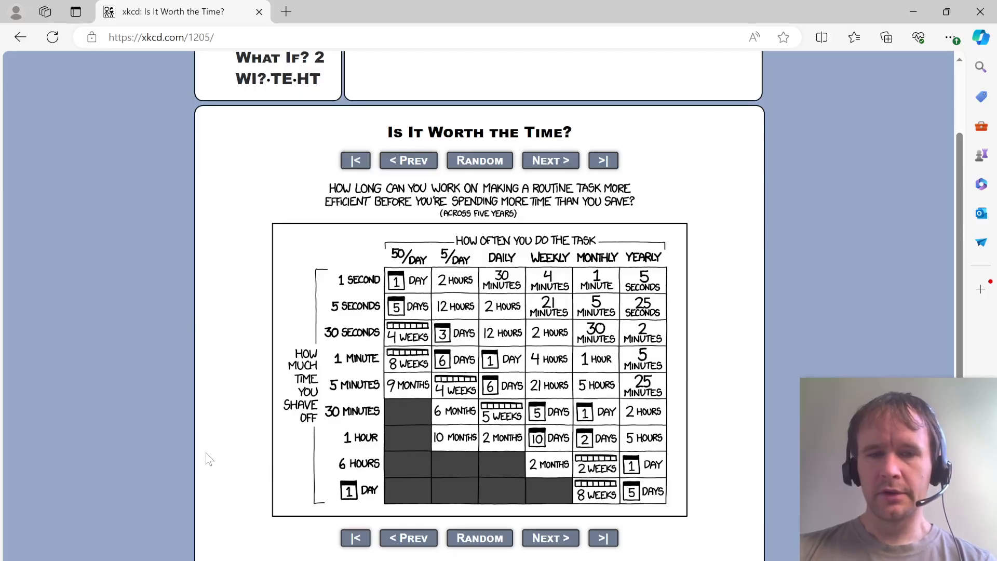
mouse_move(360, 391)
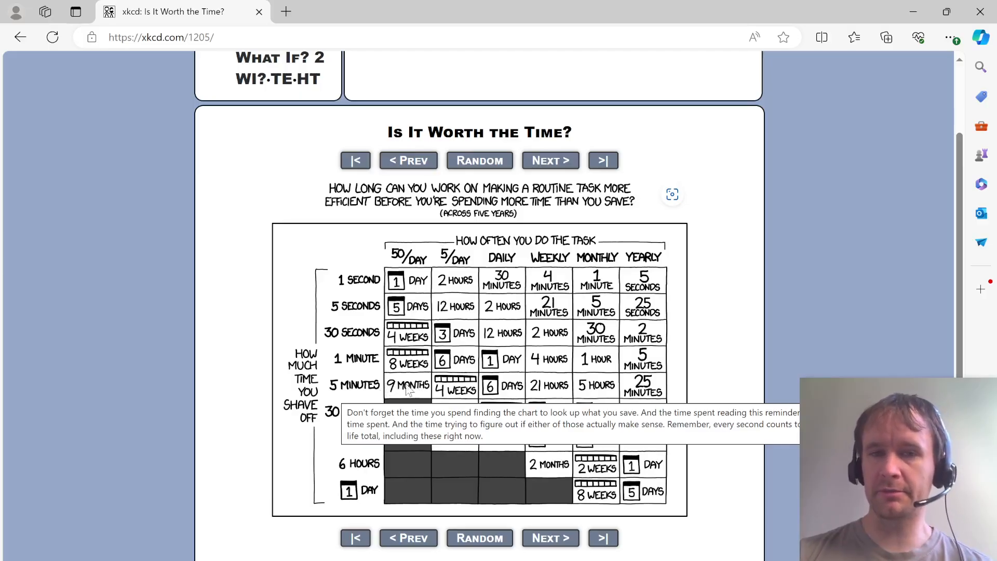
mouse_move(521, 287)
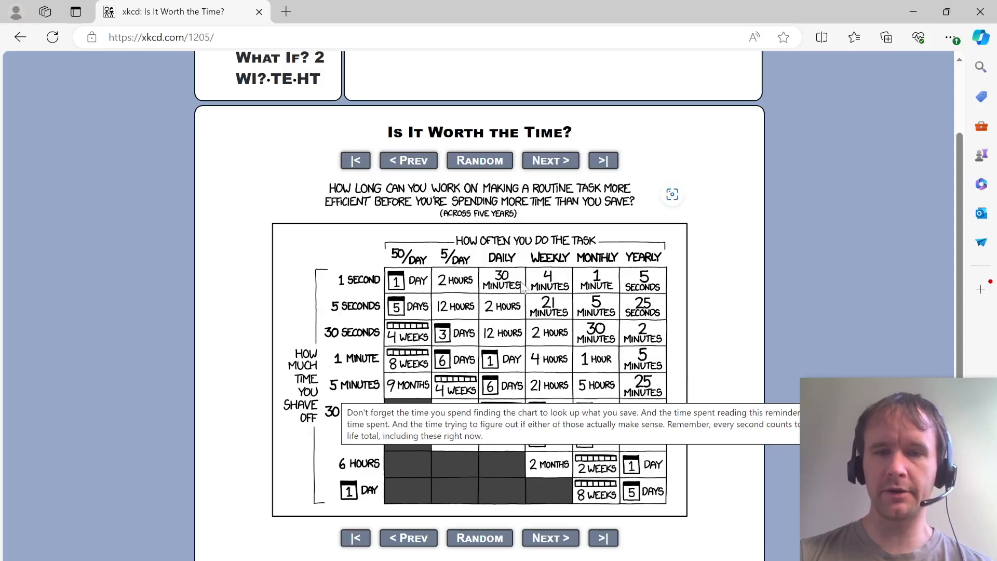
mouse_move(562, 338)
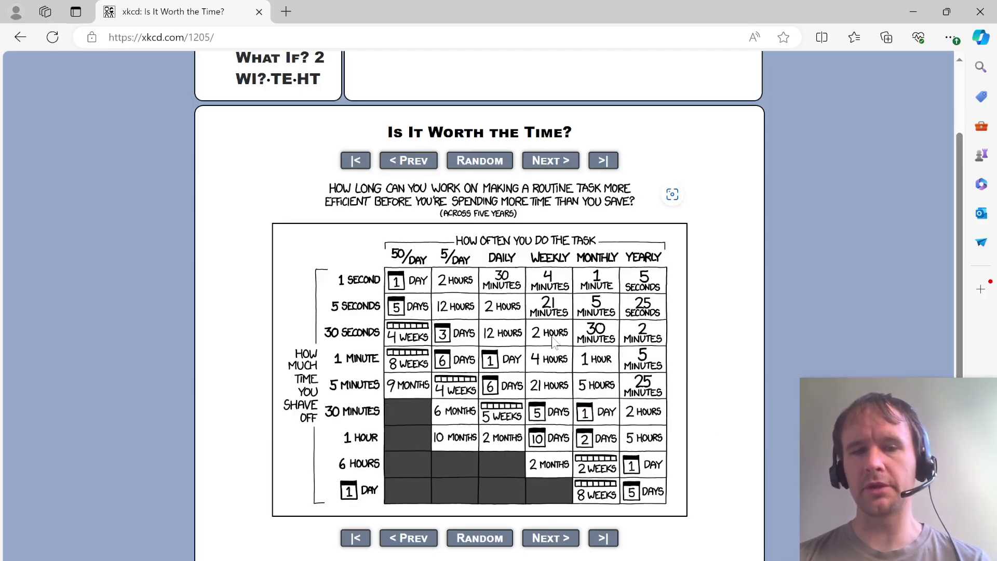
mouse_move(737, 321)
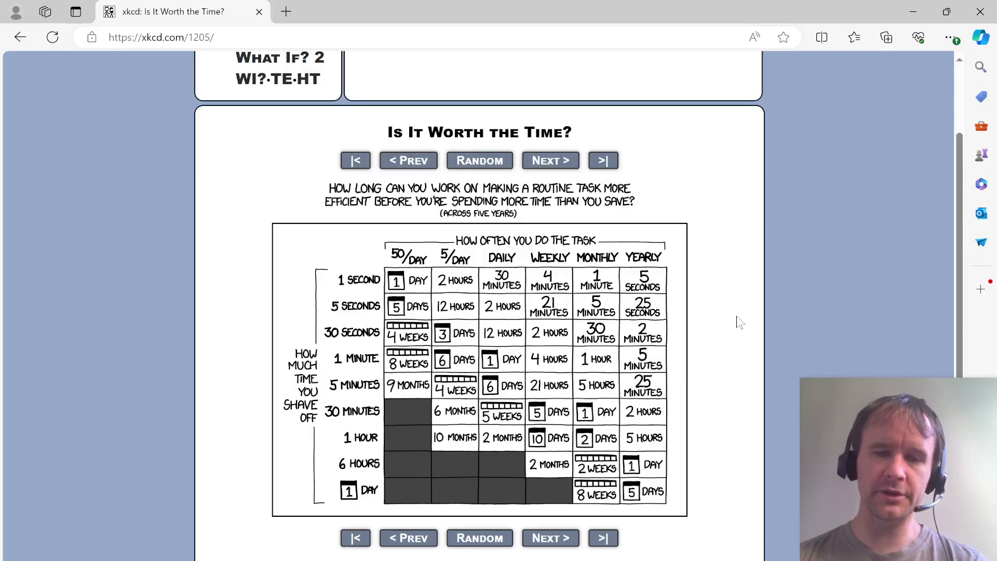
mouse_move(735, 268)
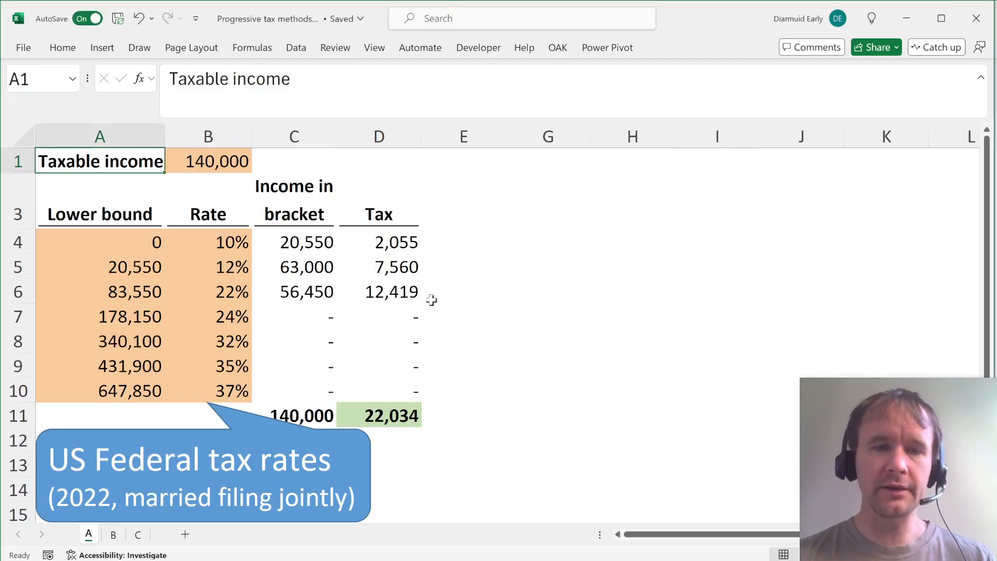
left_click(463, 242)
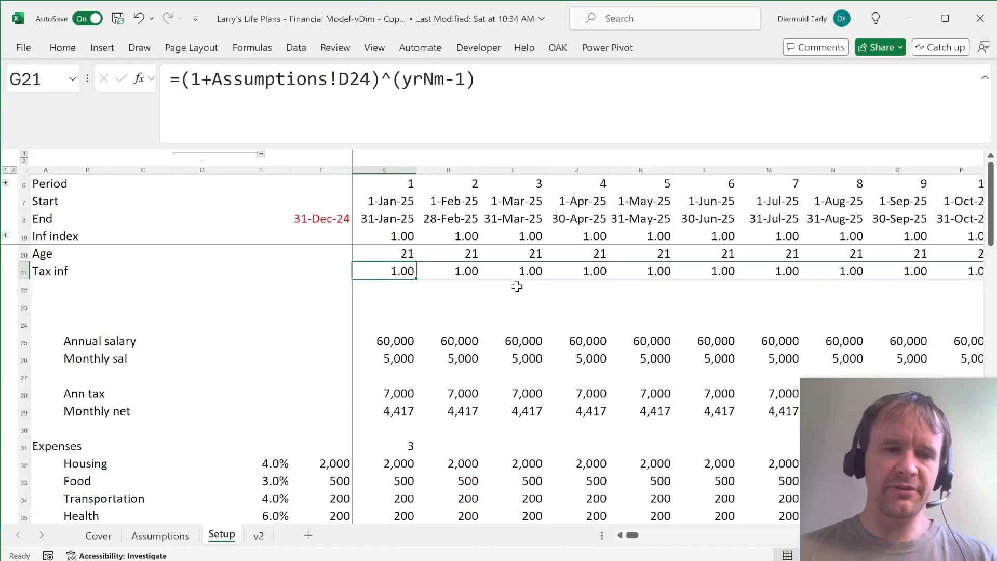
mouse_move(407, 387)
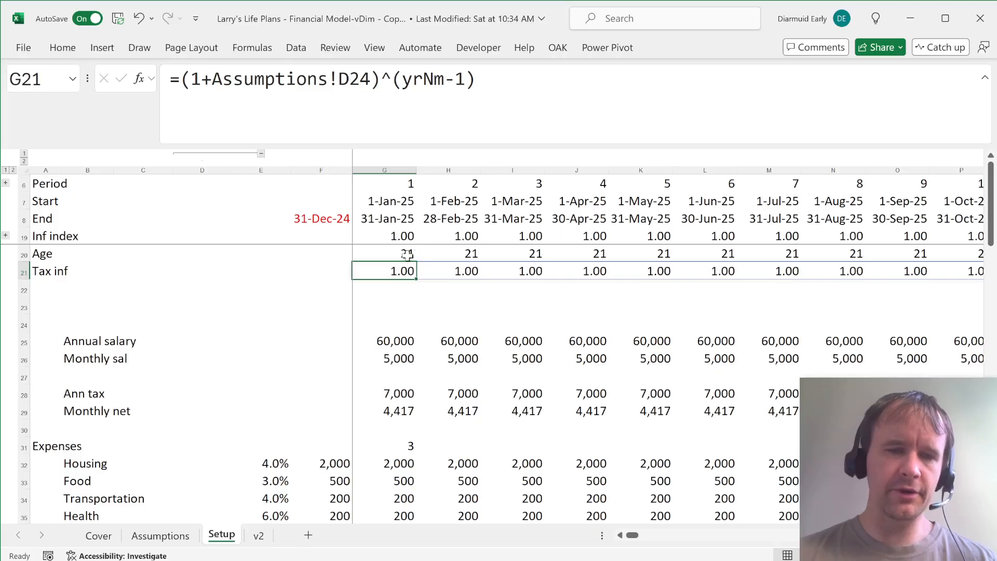
left_click(202, 305)
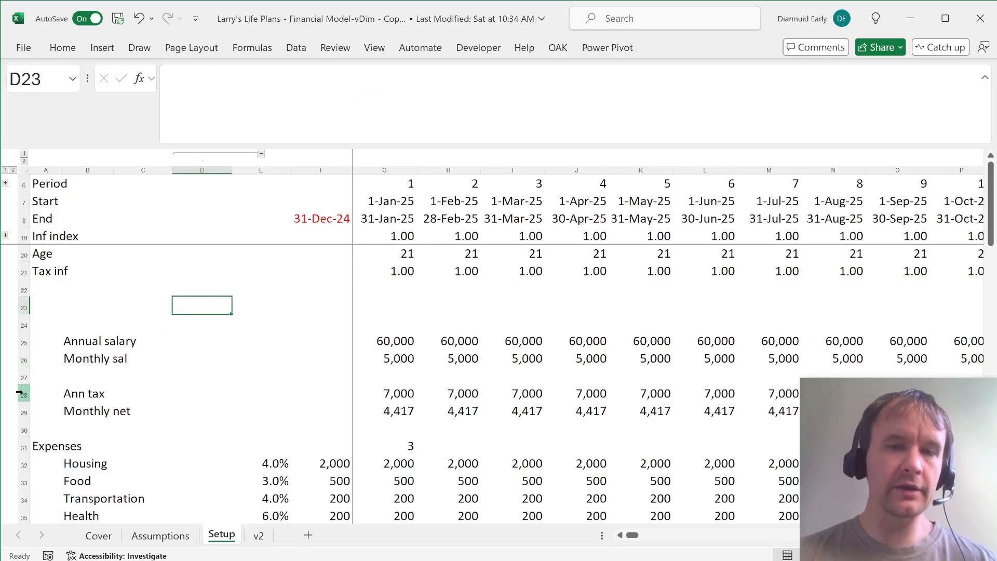
left_click(260, 306)
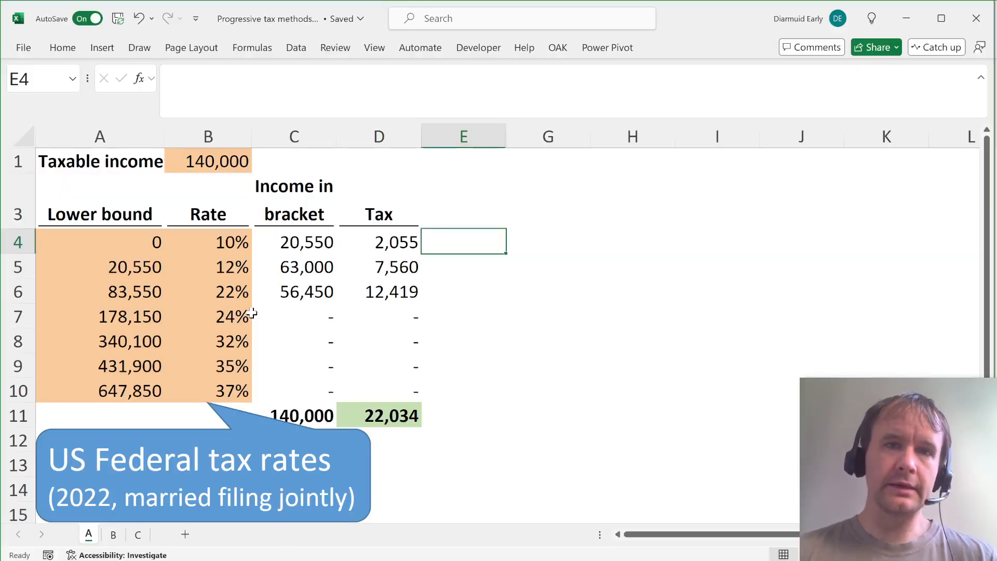
mouse_move(169, 254)
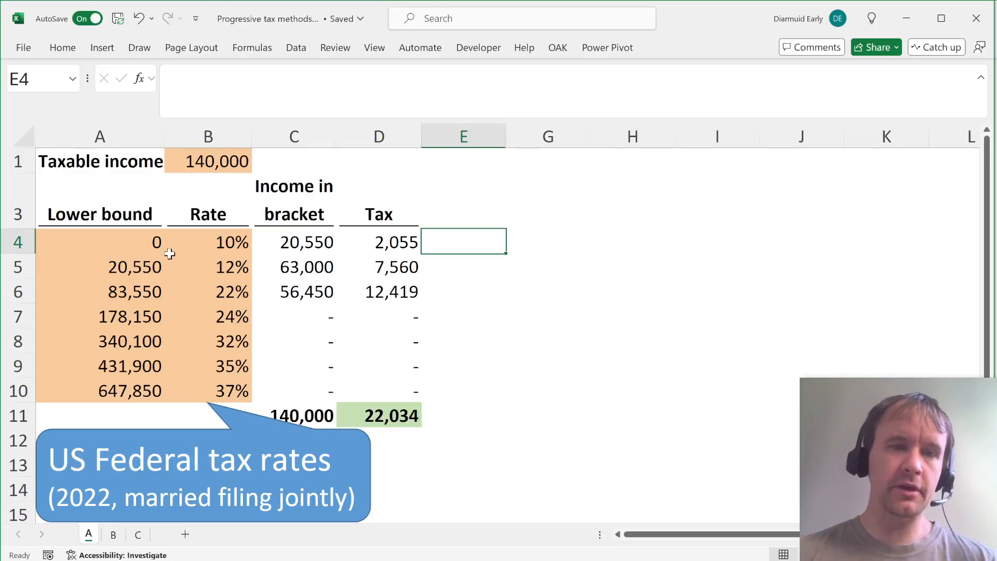
left_click(99, 242)
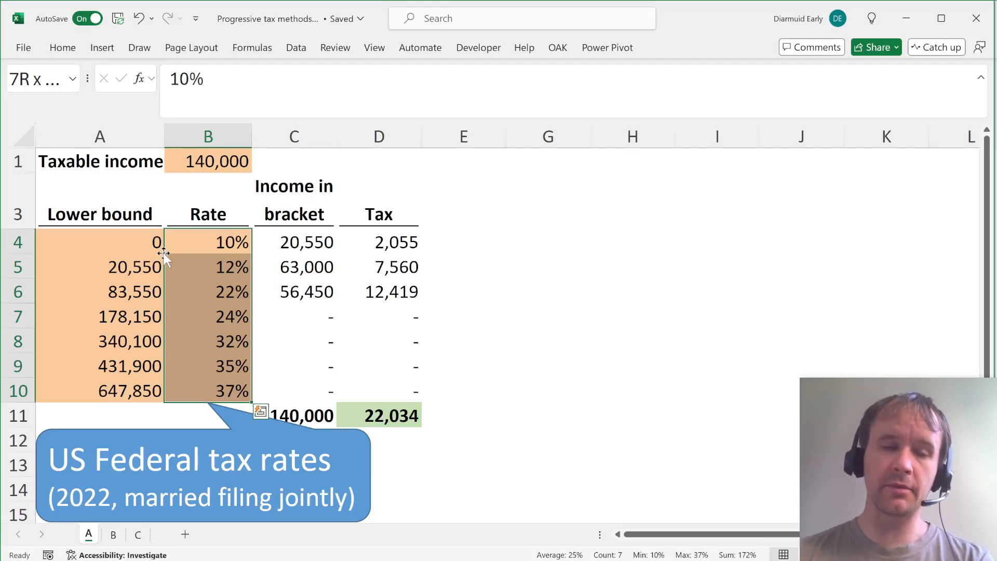
mouse_move(282, 242)
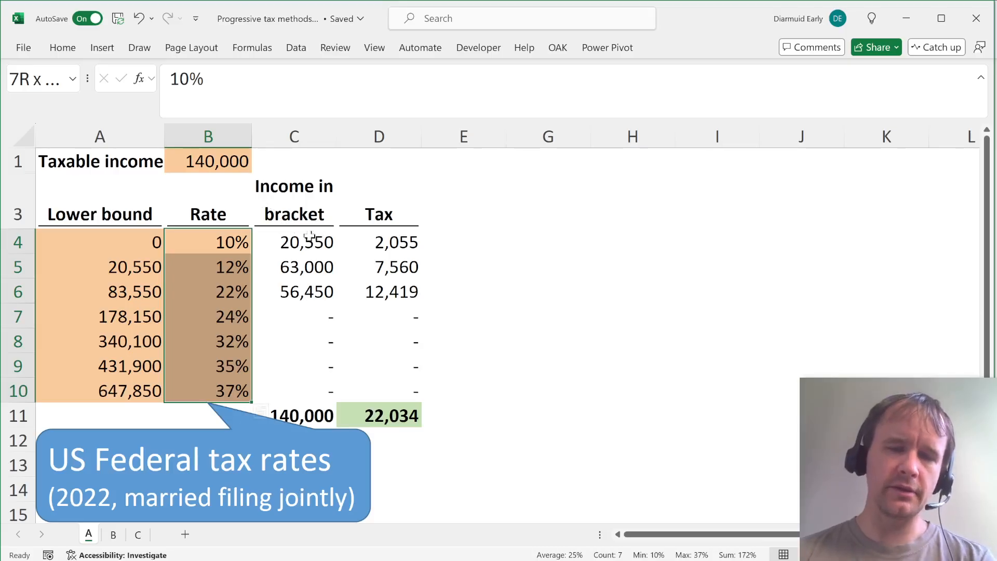
left_click(294, 242)
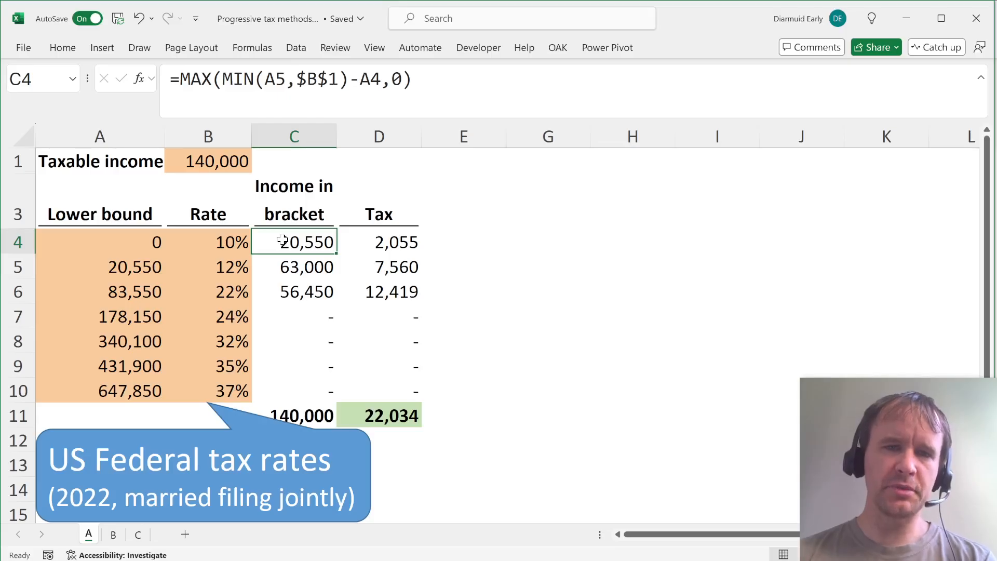
left_click(138, 534)
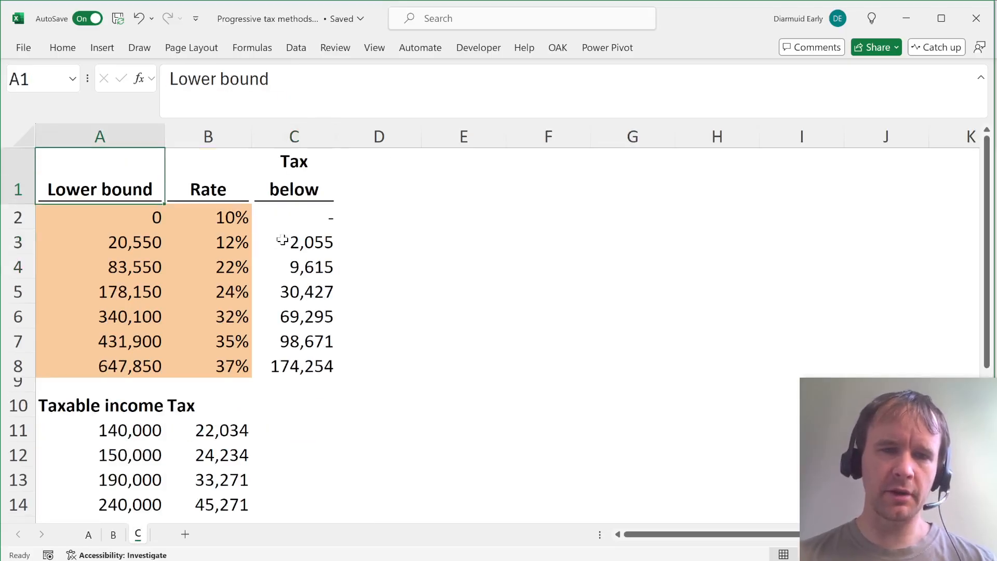
left_click(87, 534)
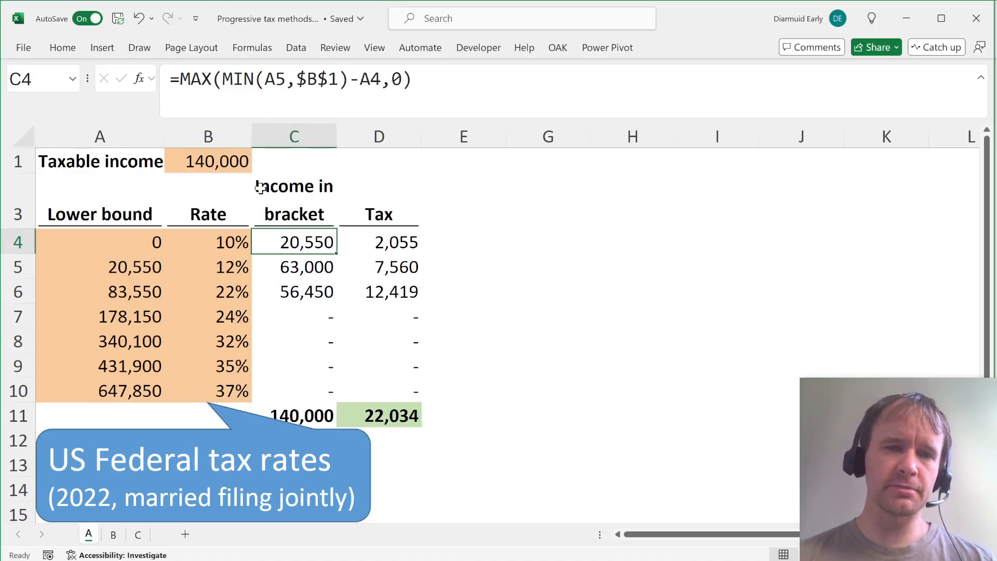
left_click(208, 161)
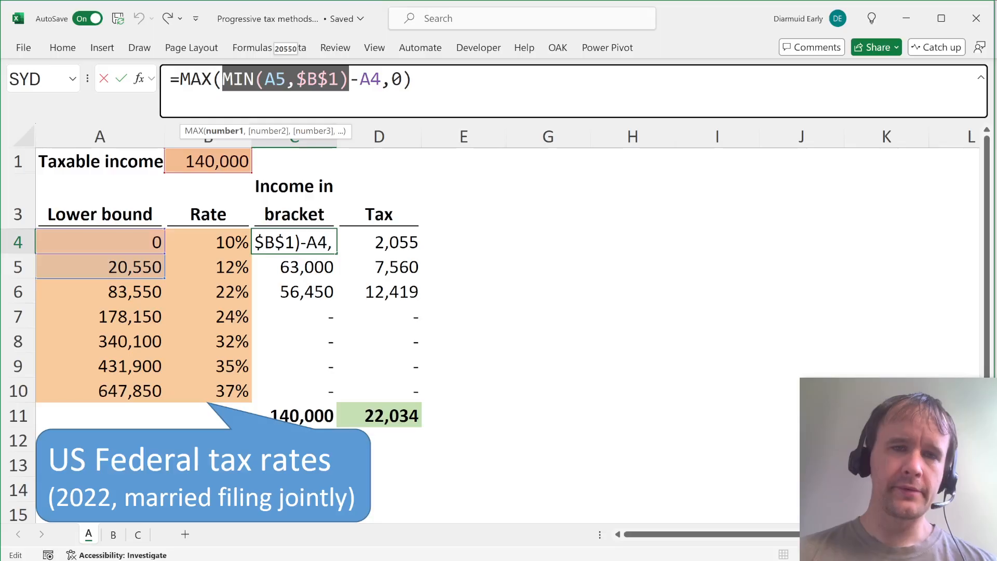
mouse_move(134, 242)
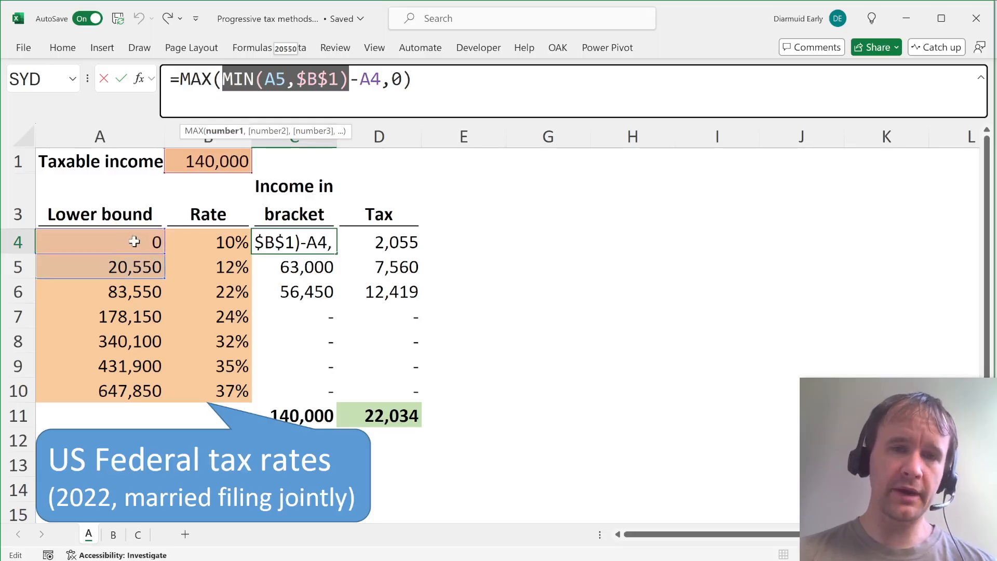
mouse_move(296, 314)
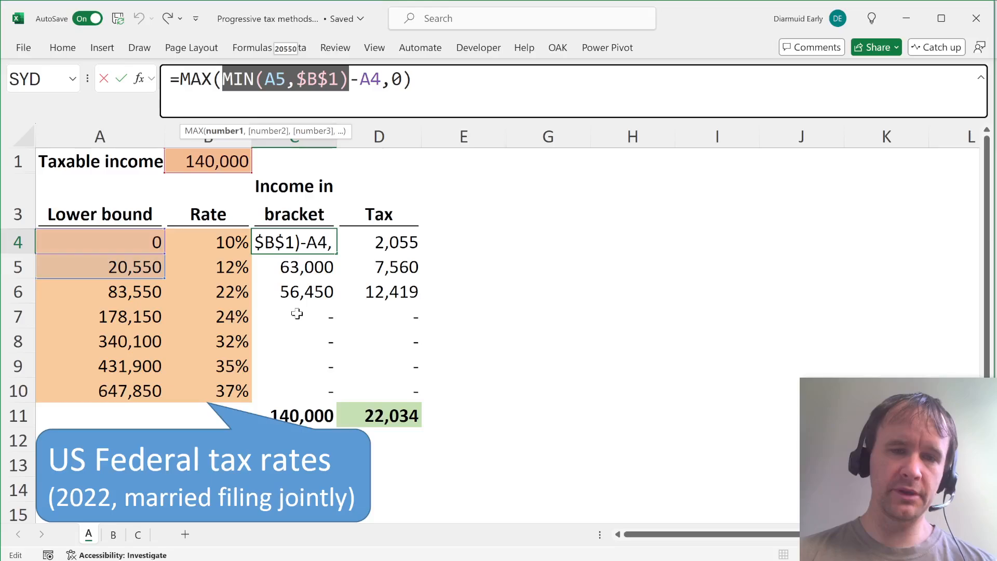
mouse_move(307, 321)
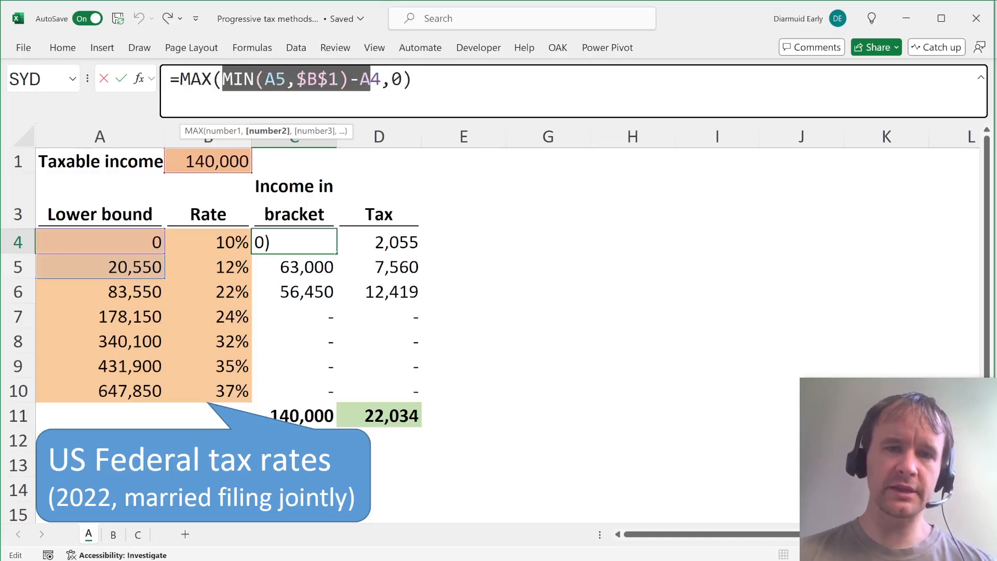
key("Return")
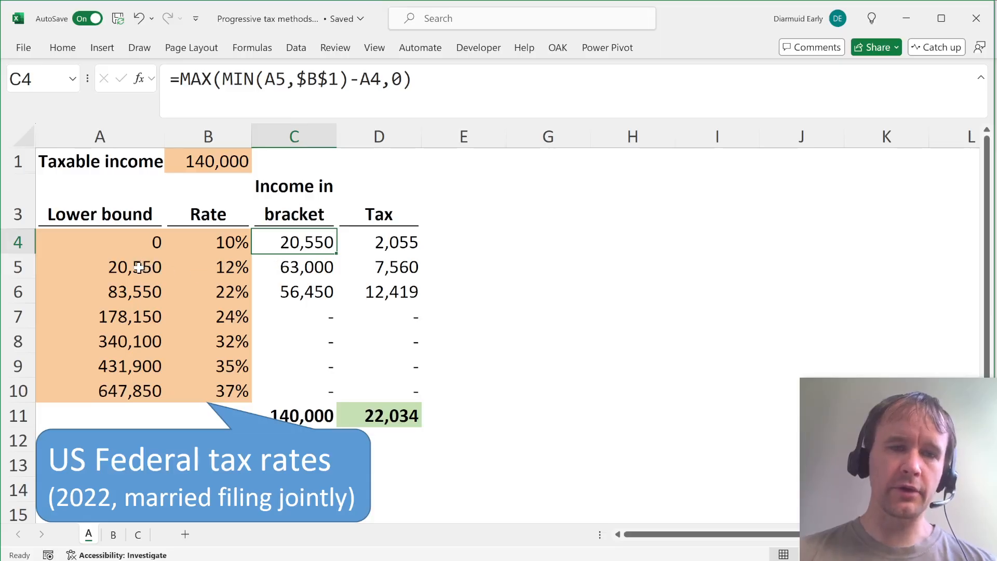
left_click(100, 242)
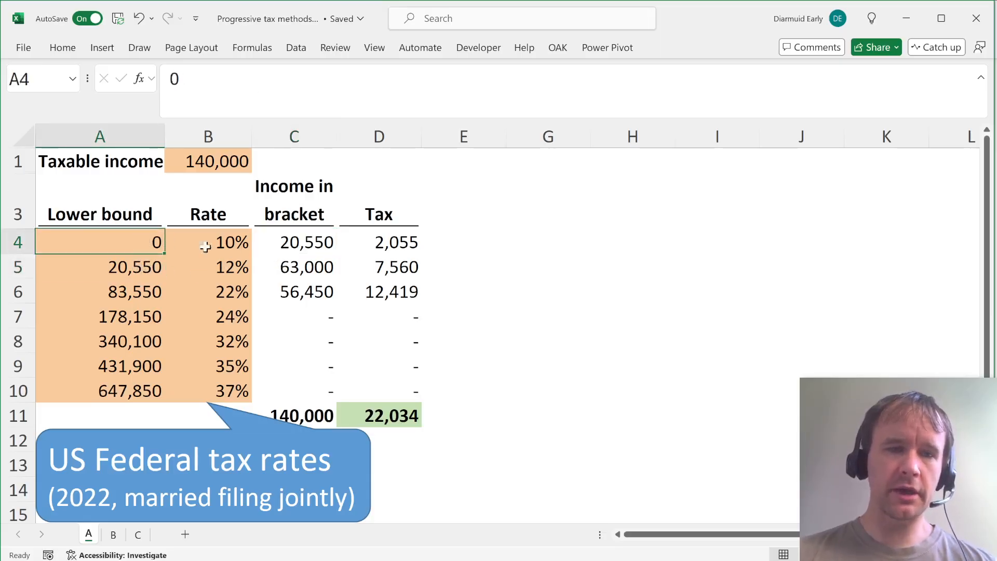
mouse_move(270, 242)
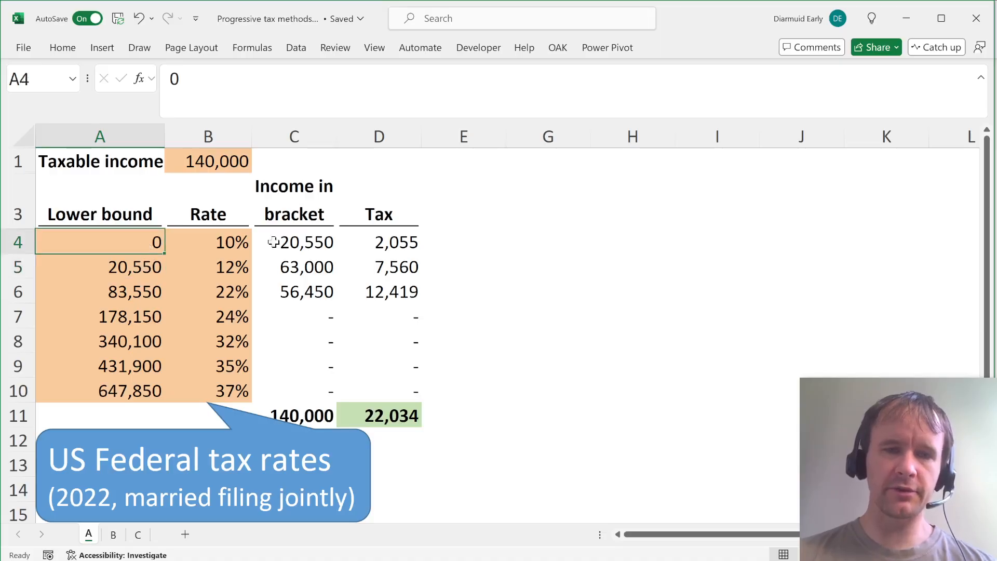
left_click(293, 242)
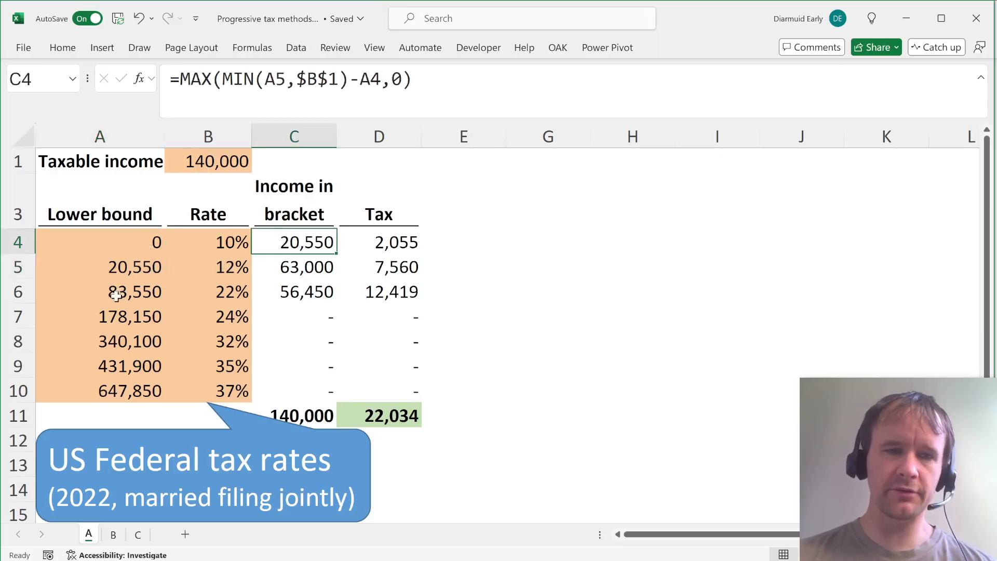
left_click(100, 267)
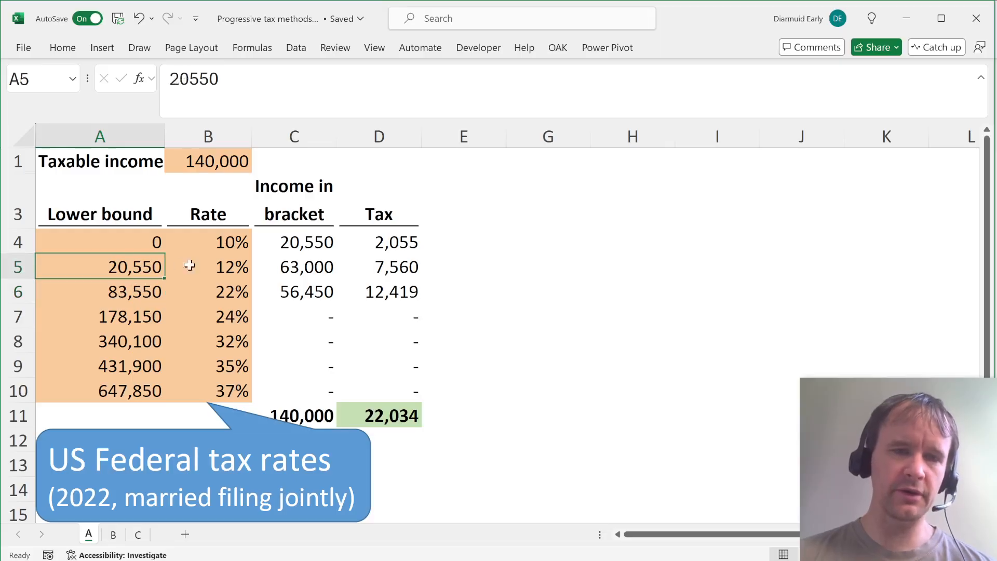
left_click(293, 267)
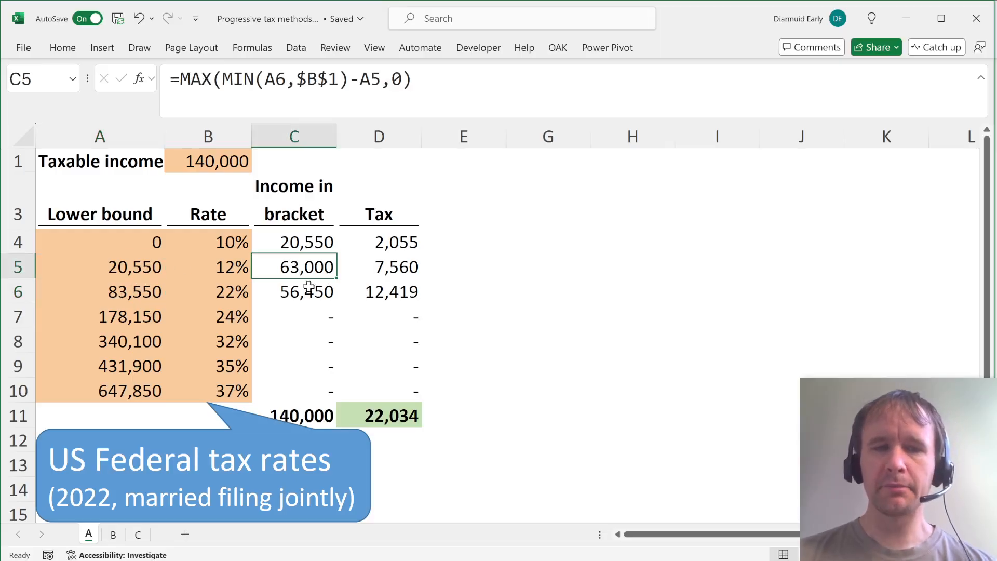
left_click(100, 316)
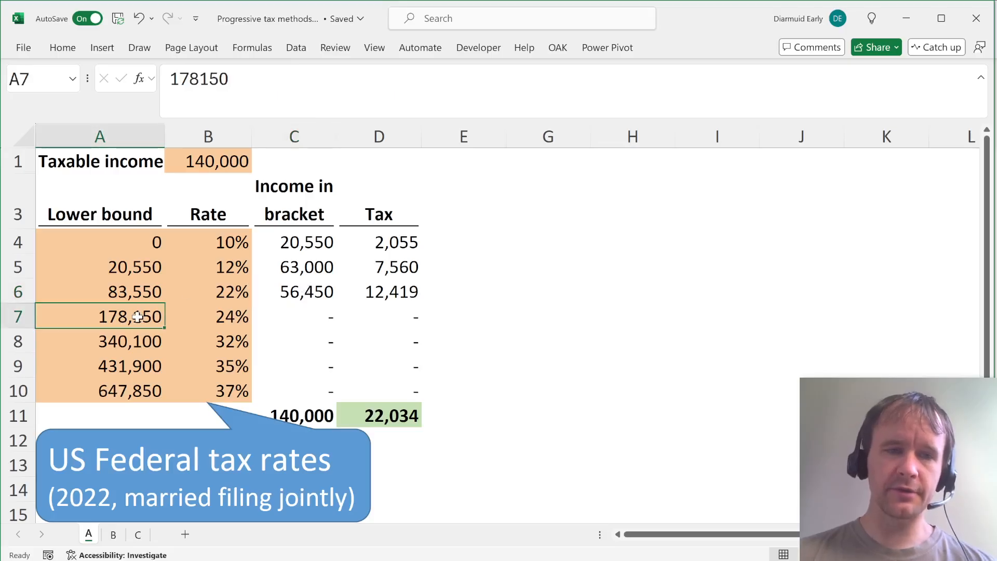
left_click(100, 291)
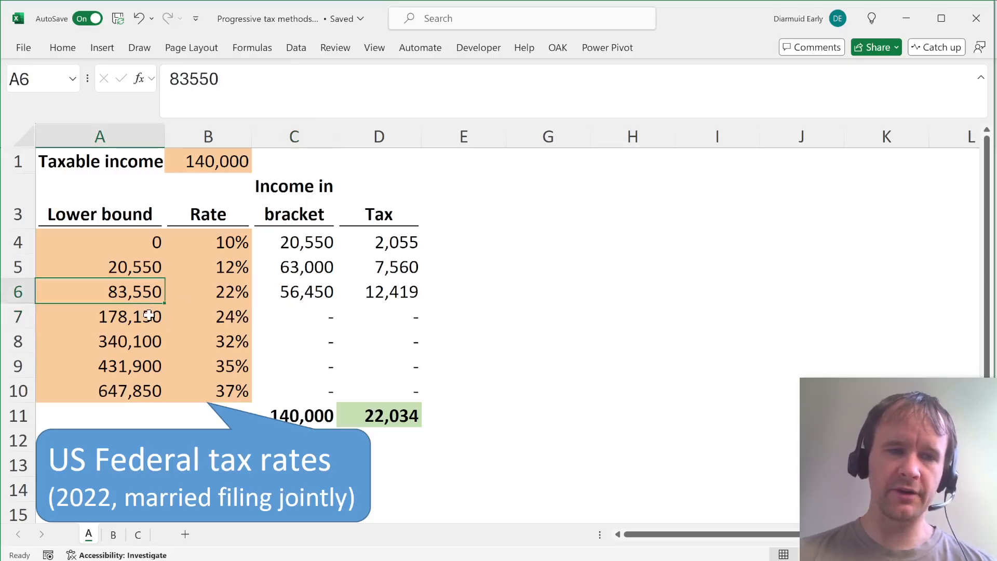
left_click(100, 316)
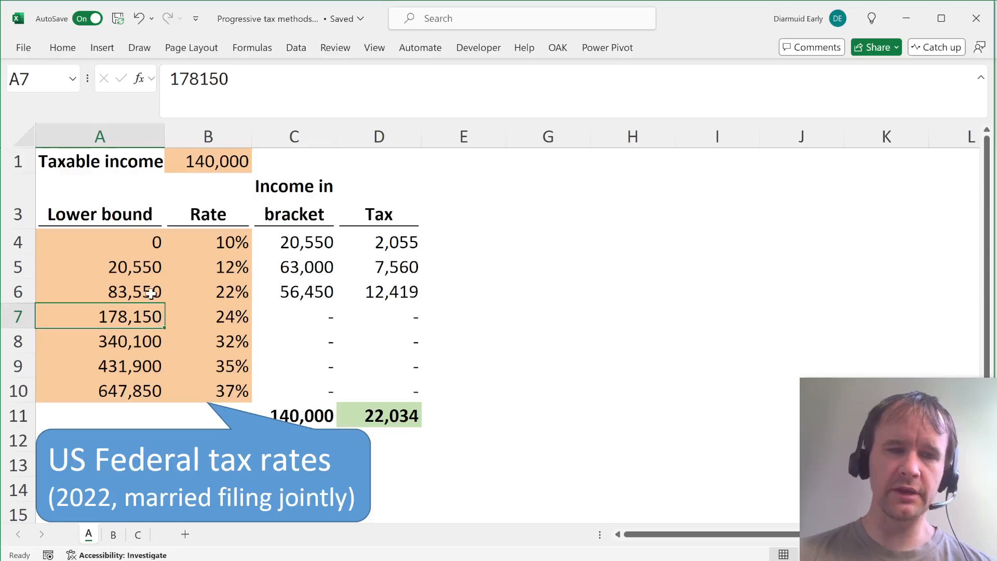
left_click(208, 161)
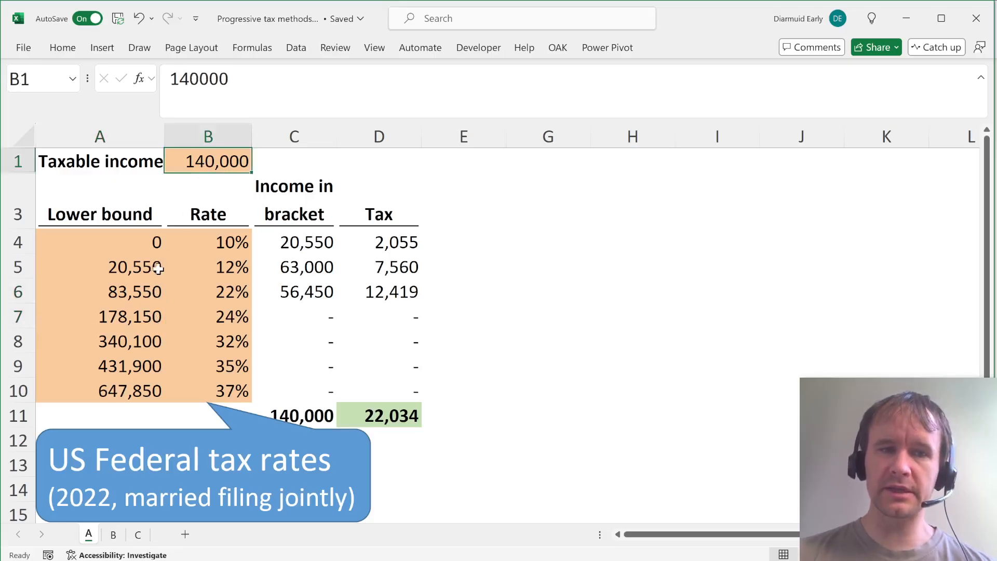
left_click(294, 290)
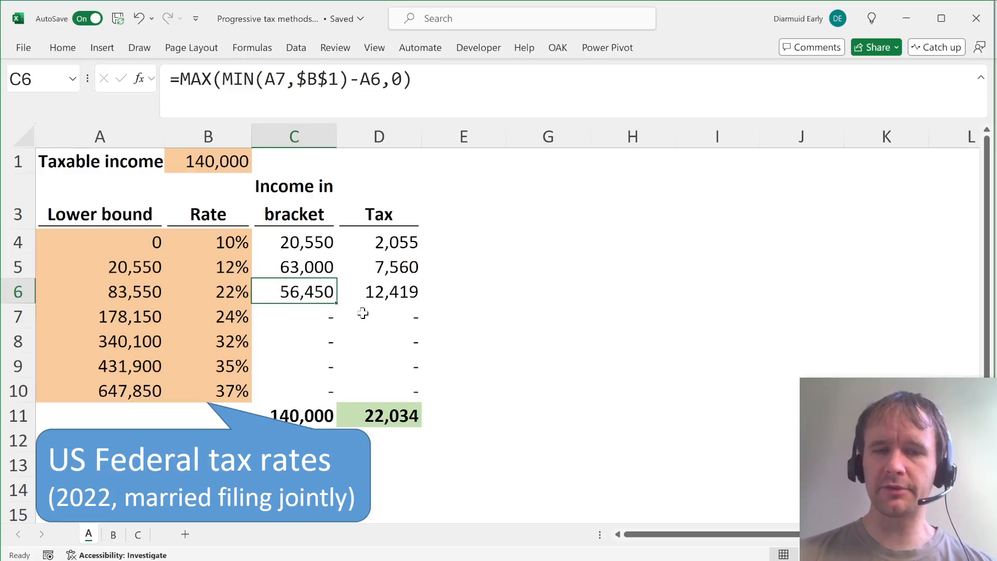
left_click(294, 416)
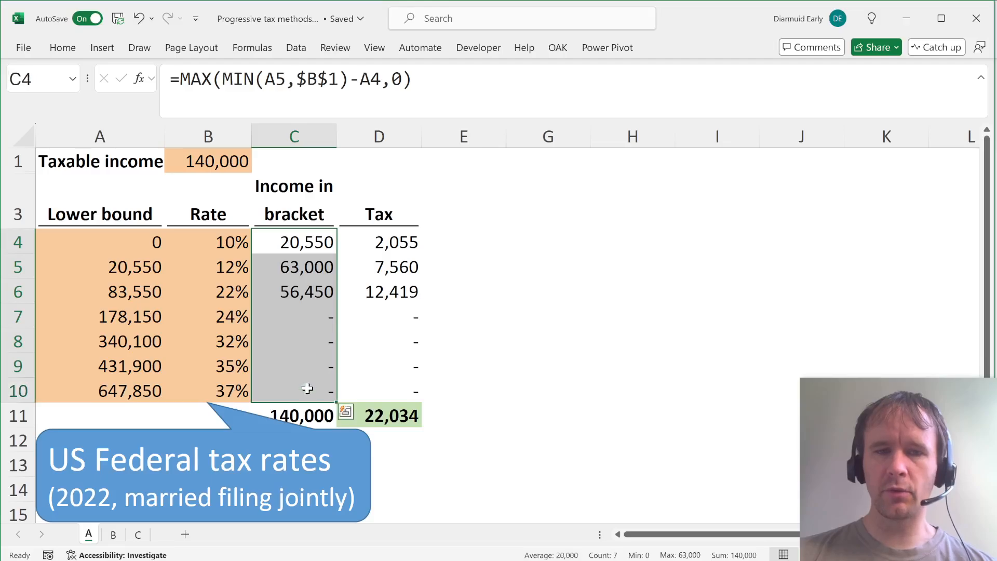
mouse_move(443, 269)
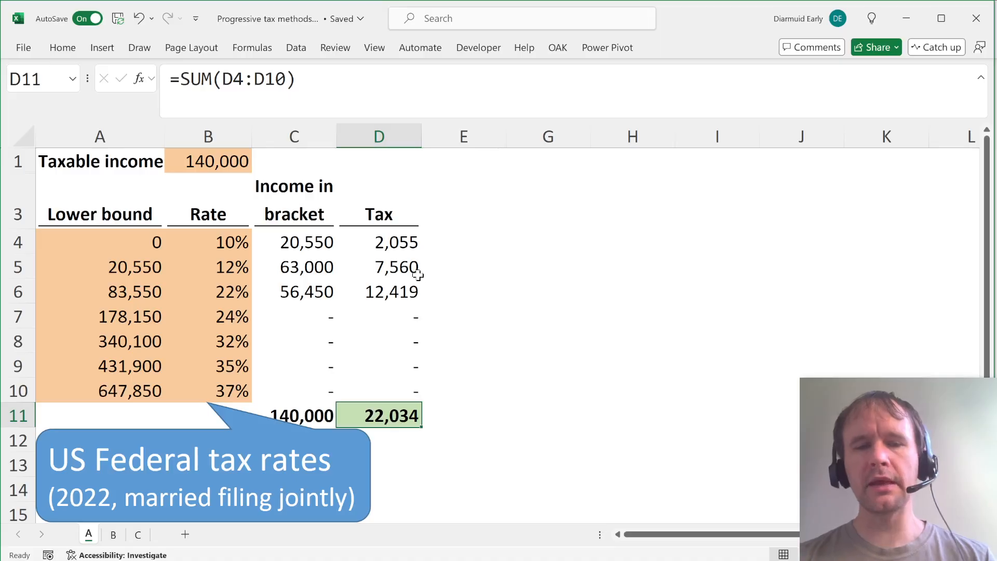
Step: Unhide the LAMBDA column and inspect the taxCalc formula in F4 returning 22,034, then move to F5
left_click(547, 240)
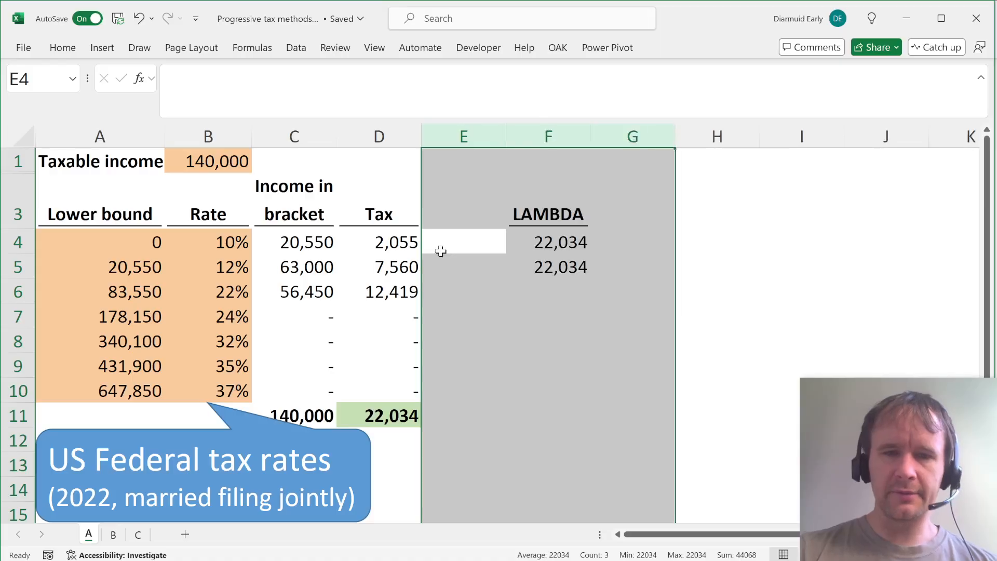
left_click(548, 242)
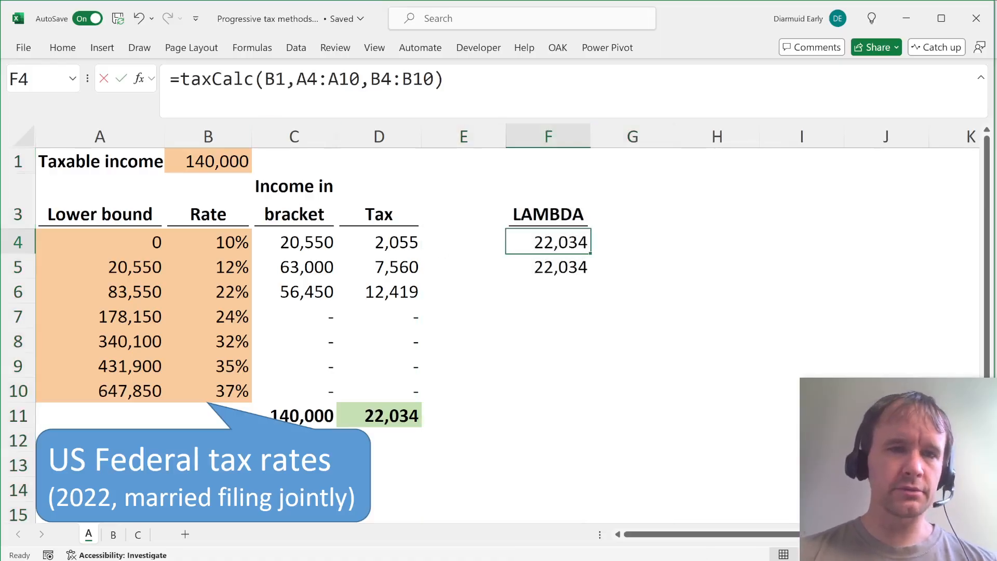
double_click(547, 242)
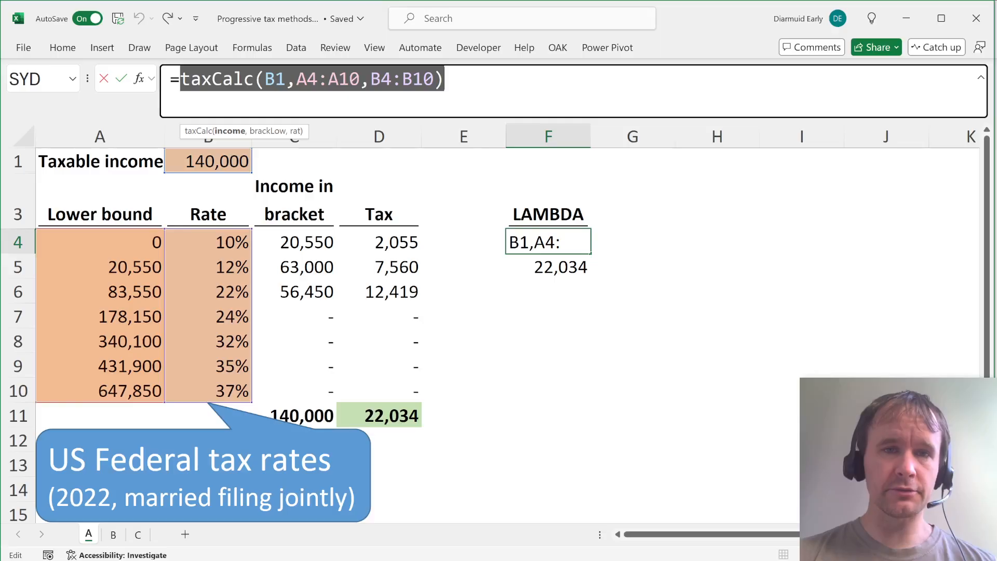
double_click(274, 79)
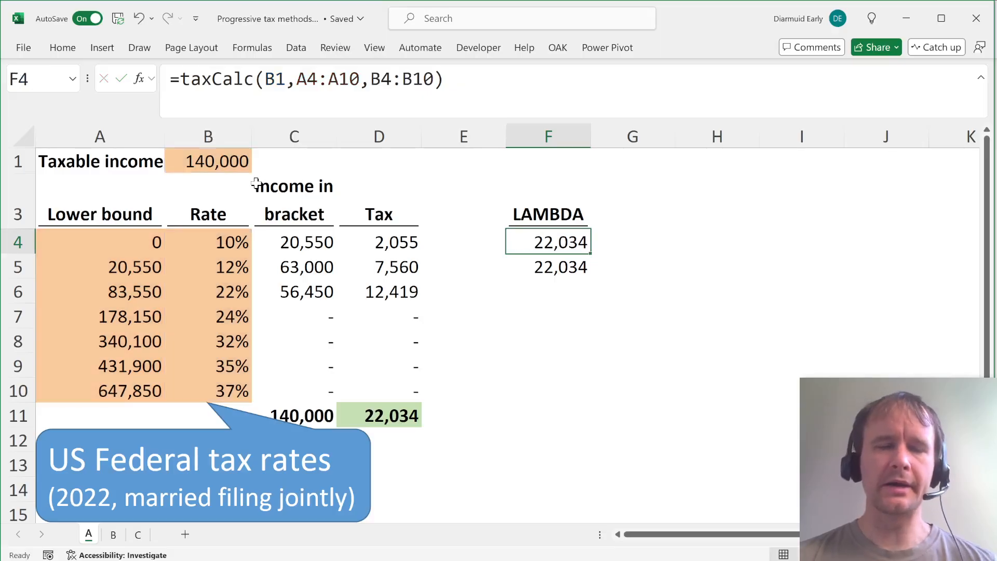
left_click(547, 267)
type("=LAMBDA(income,brackLow,rat,")
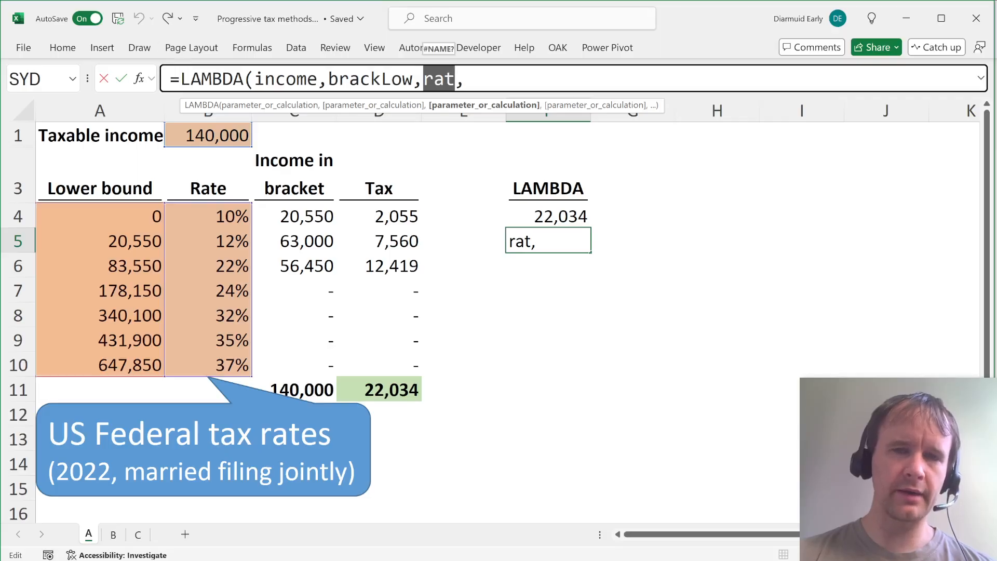
left_click(981, 78)
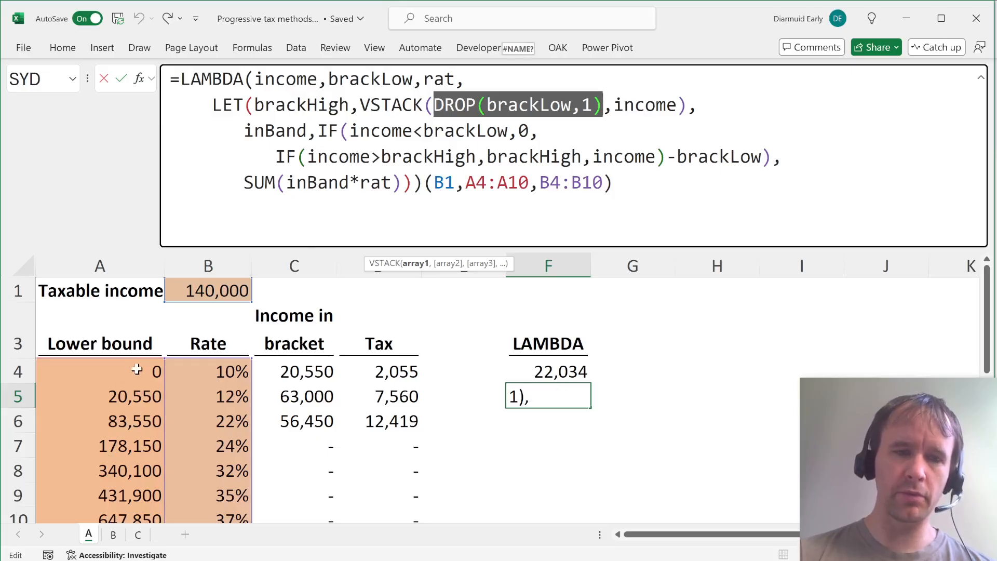
mouse_move(152, 410)
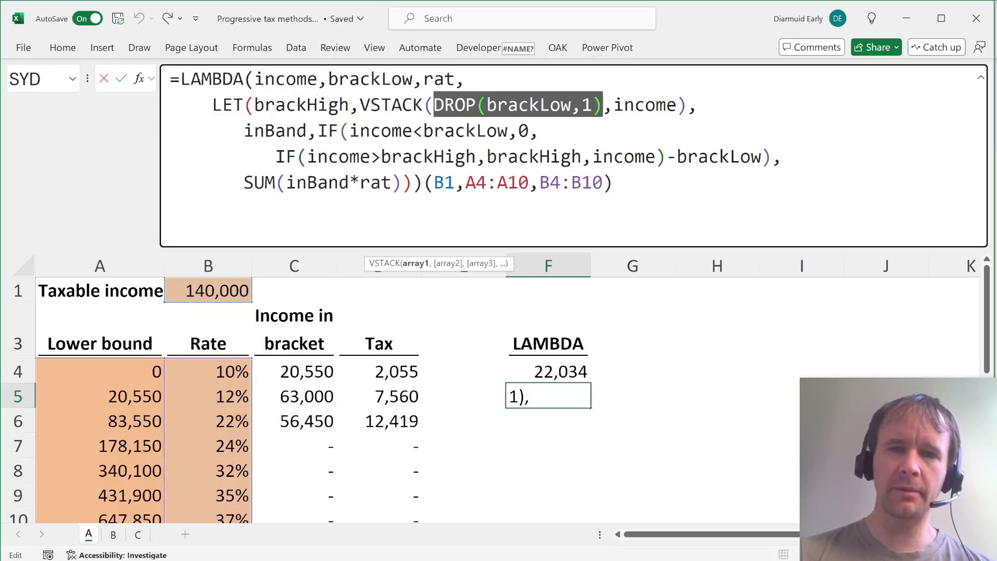
key("Return")
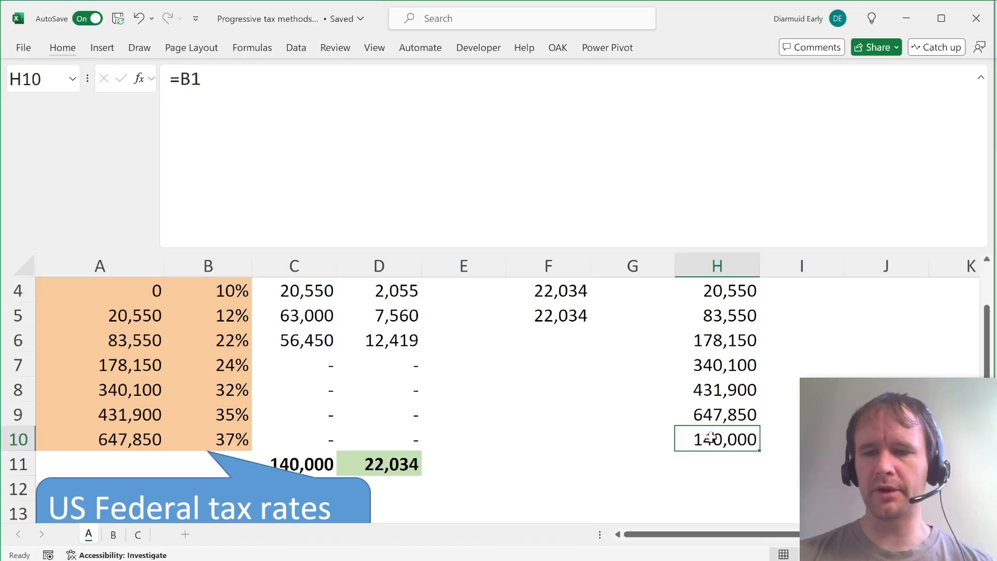
Step: Compute bracket width =H4-A4 beside the first upper bound and fill it down to I10
scroll("up", 3)
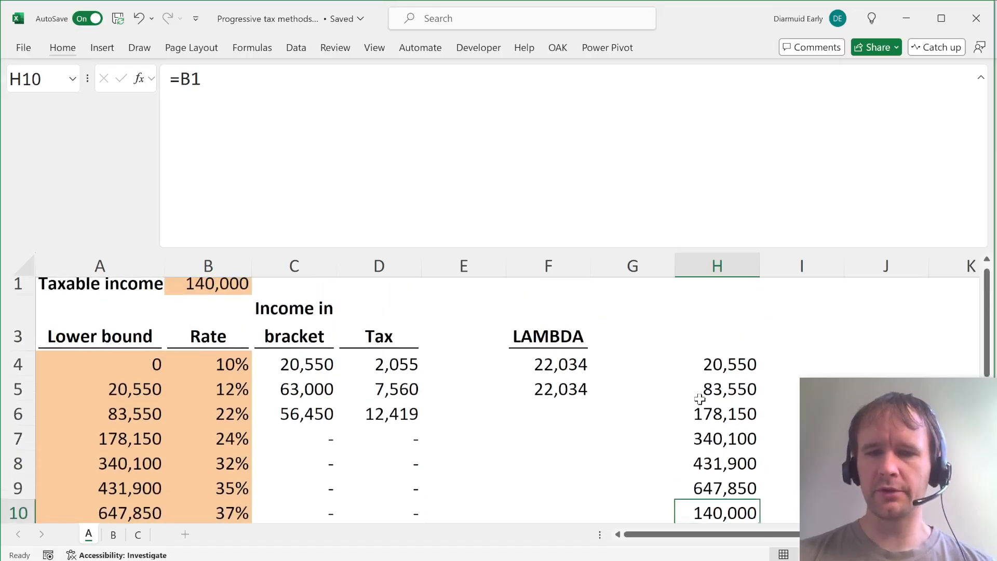
left_click(680, 321)
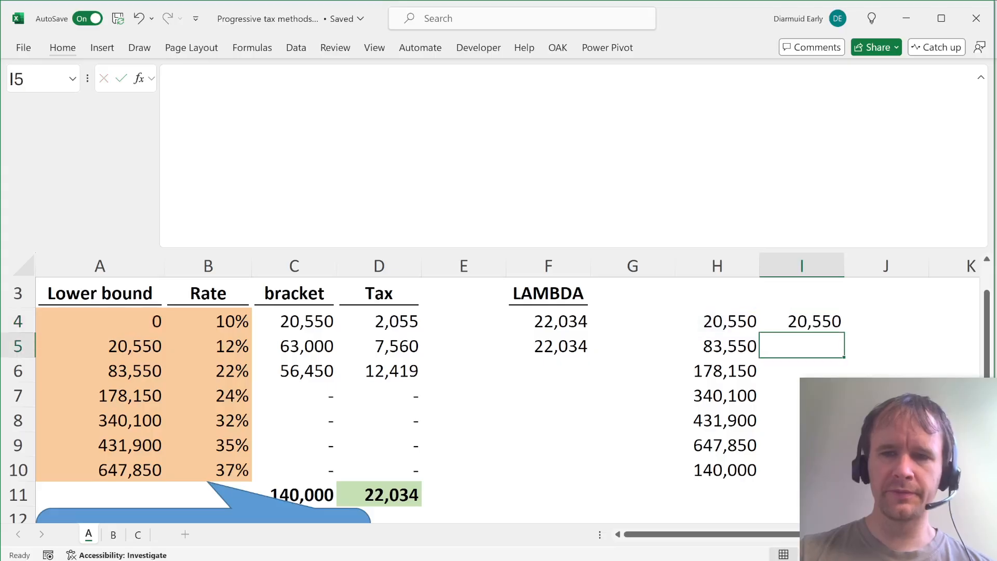
left_click(802, 321)
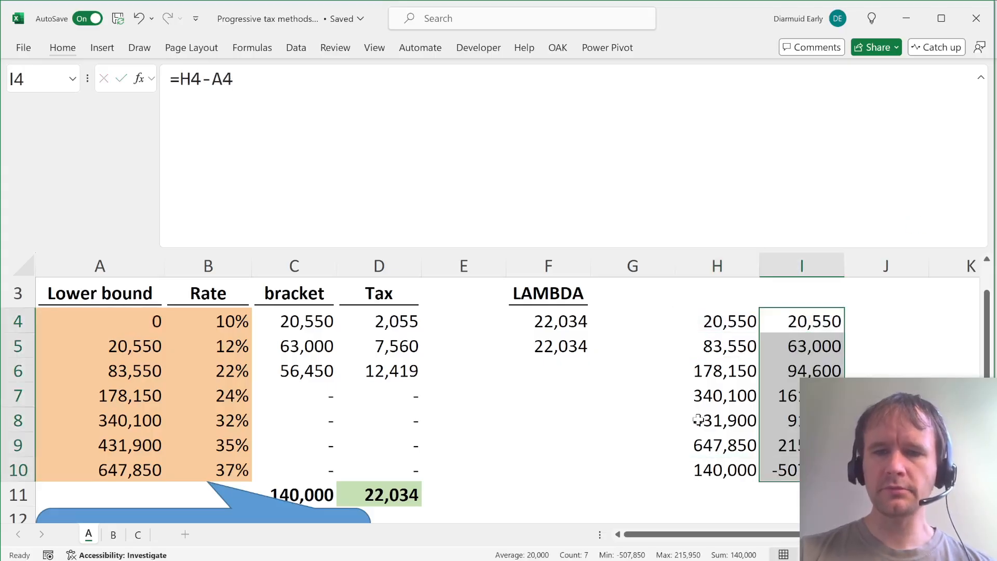
Step: Wrap the width calculation in MAX(...,0) so widths are floored at zero
scroll("right", 3)
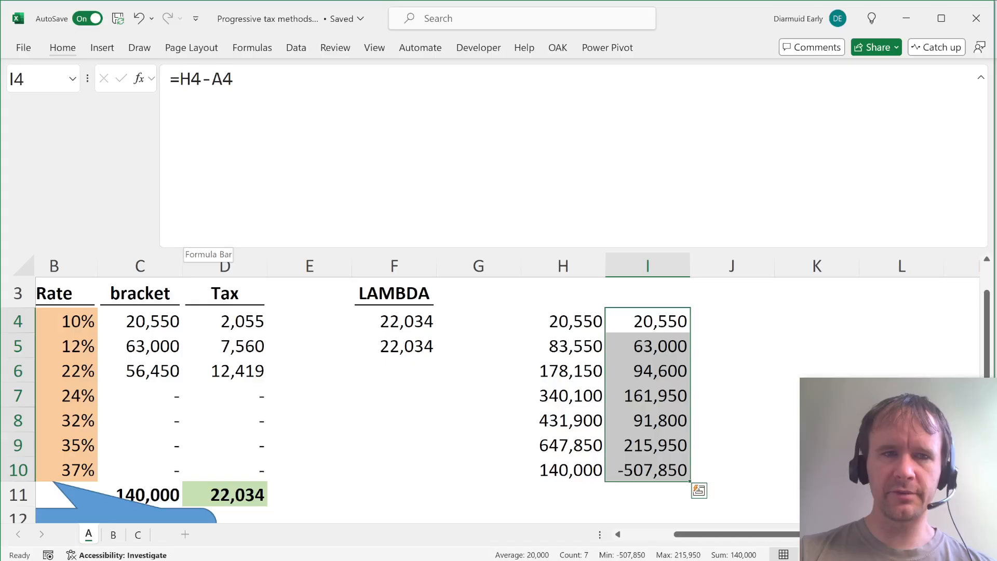
type("=MAX(")
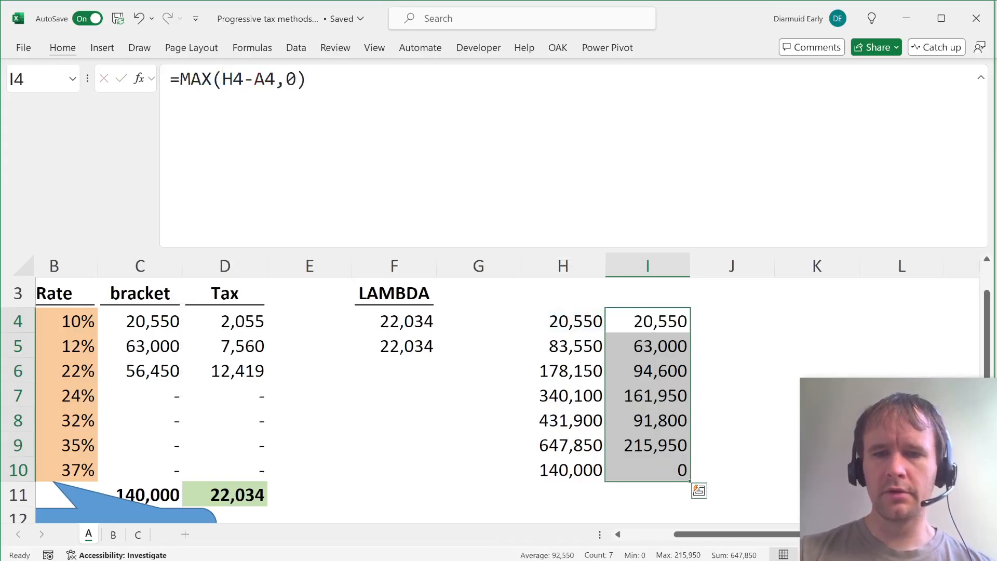
mouse_move(503, 388)
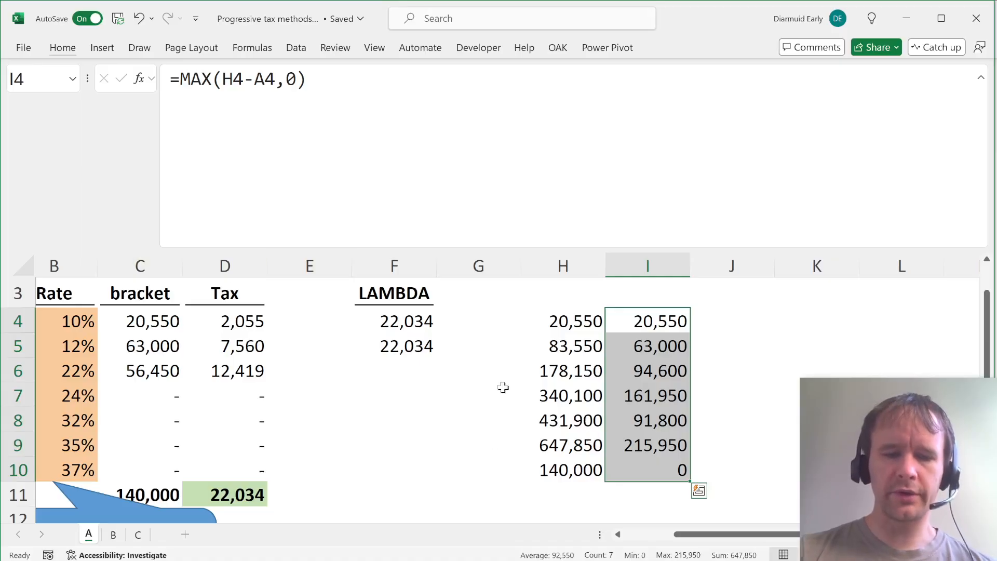
left_click(698, 490)
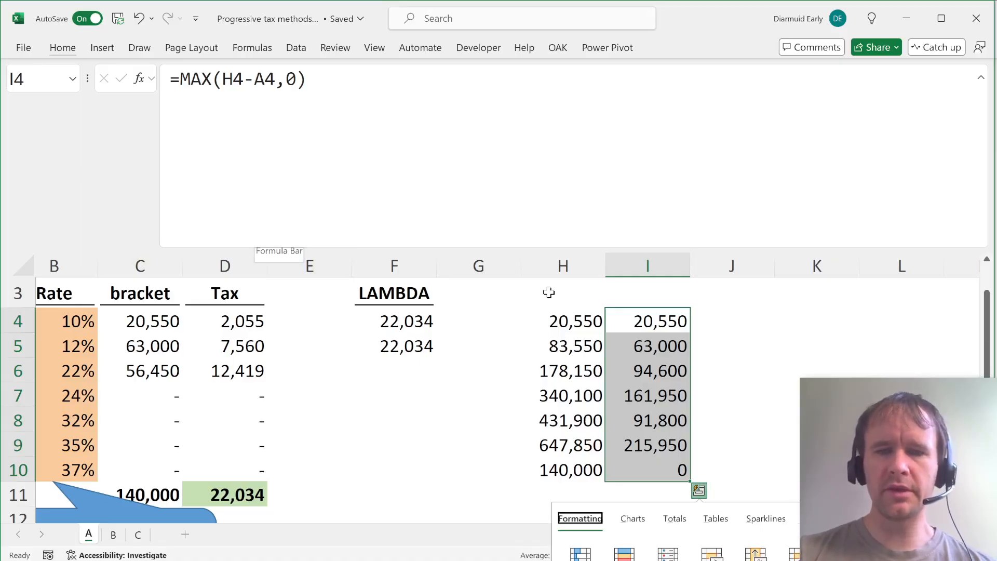
left_click(392, 344)
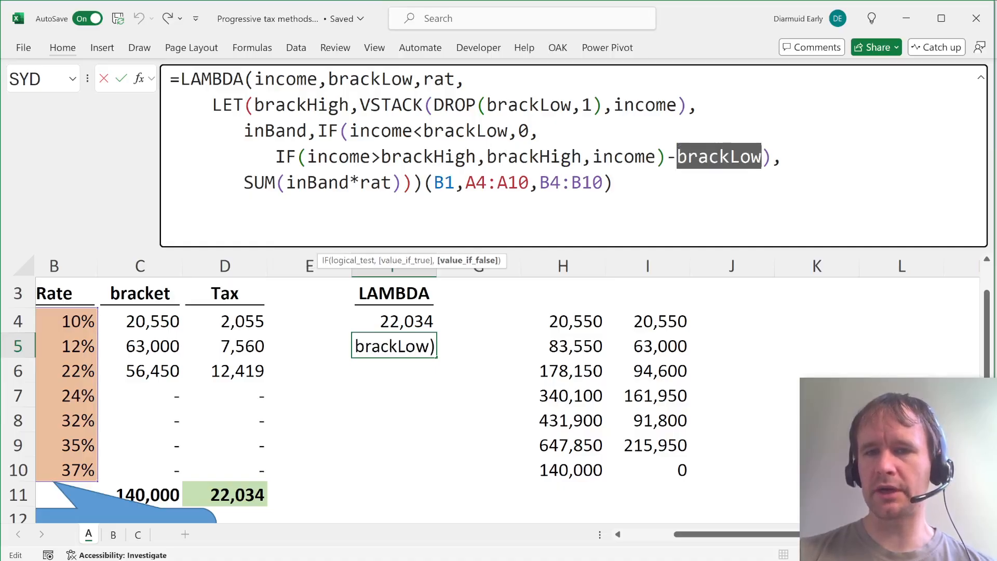
key("Return")
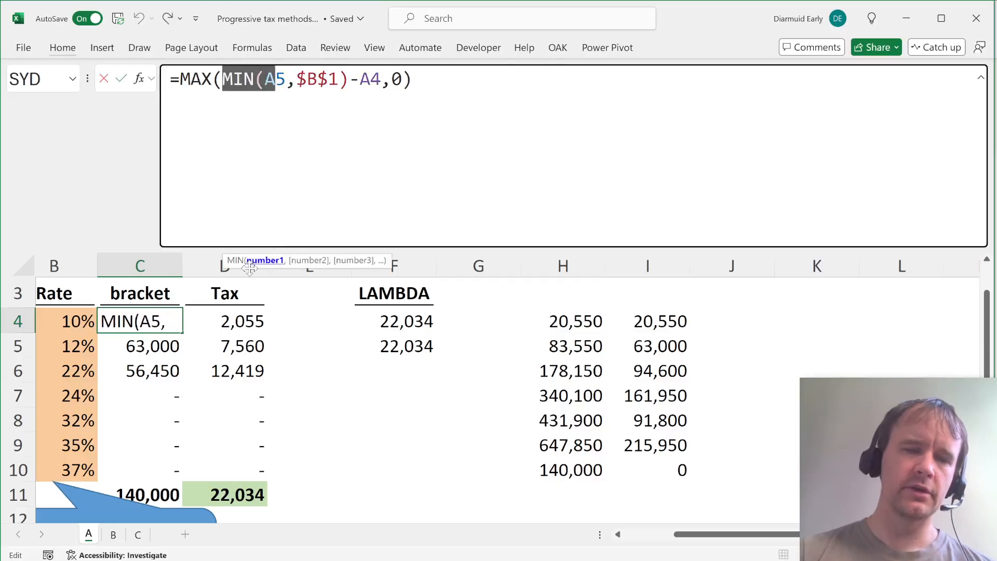
scroll("left", 3)
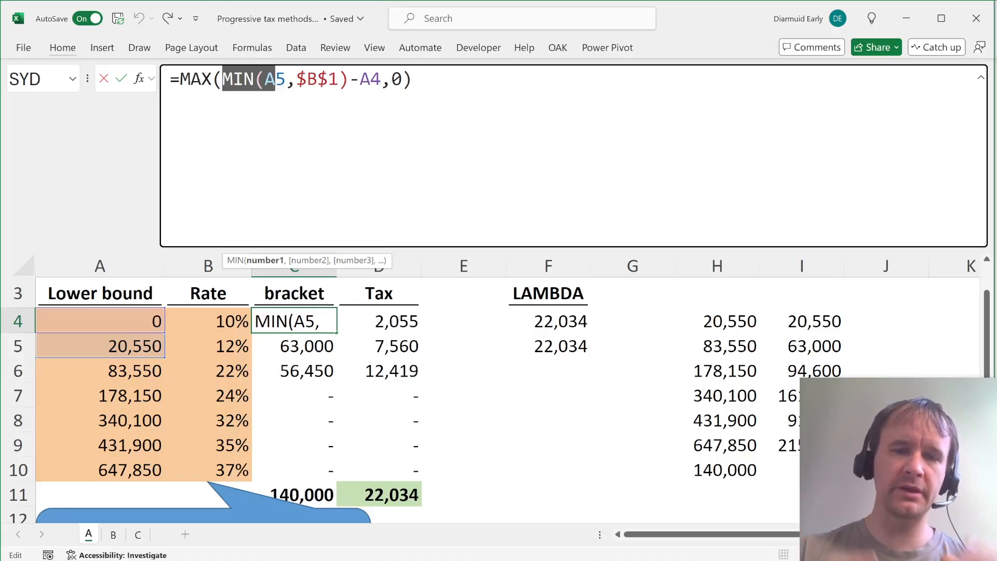
key("Enter")
type("=MAX(H4:H10")
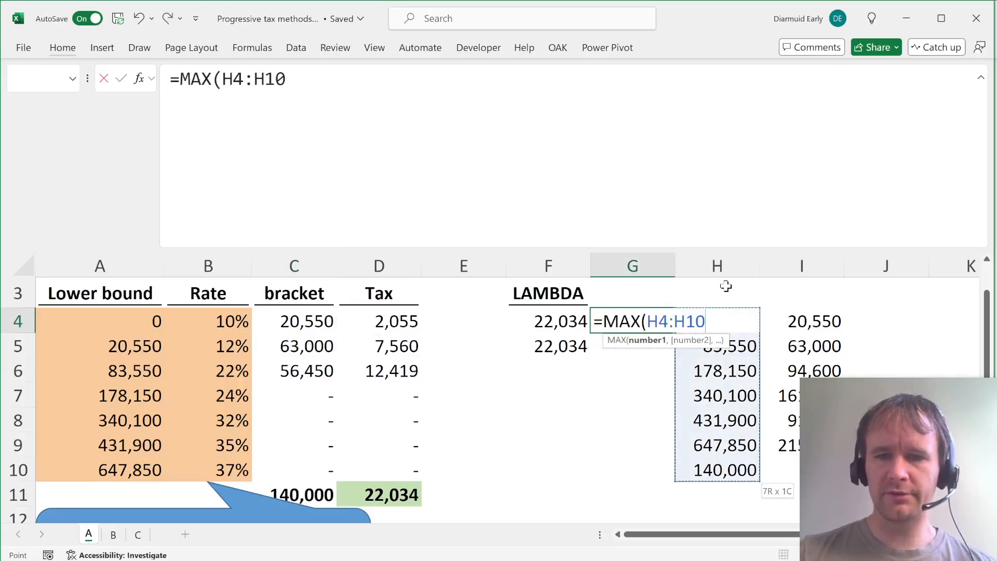
key("Return")
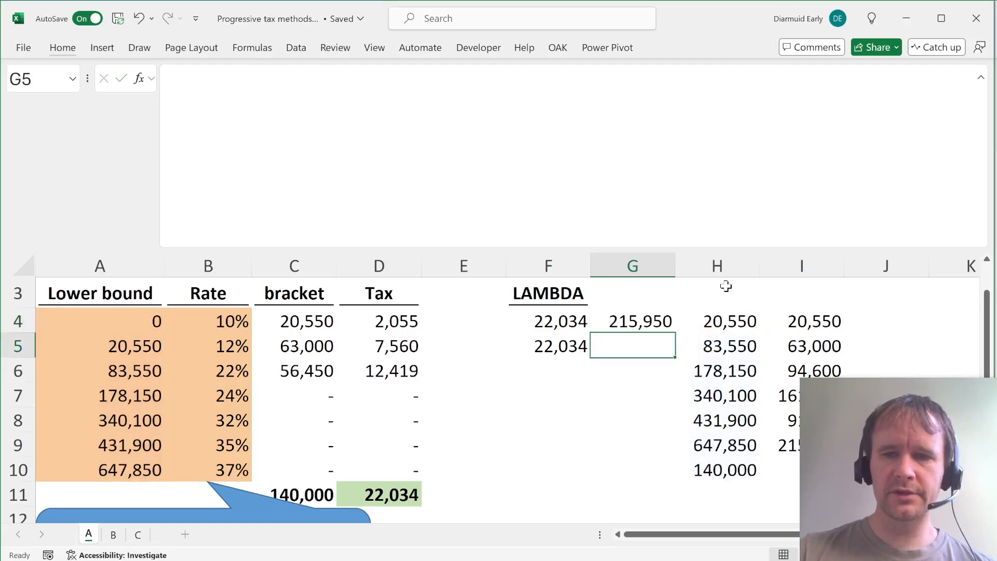
left_click(631, 320)
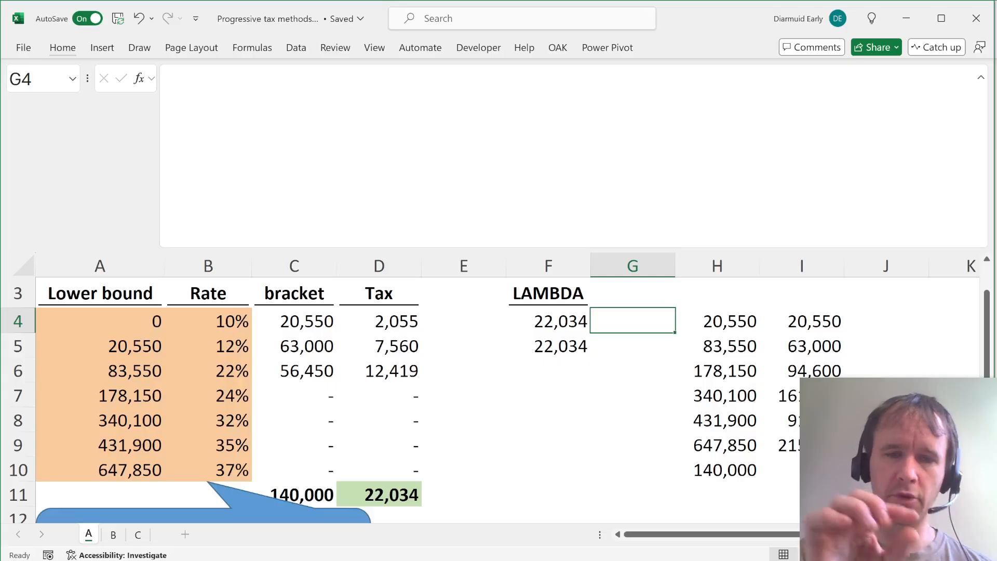
left_click(717, 321)
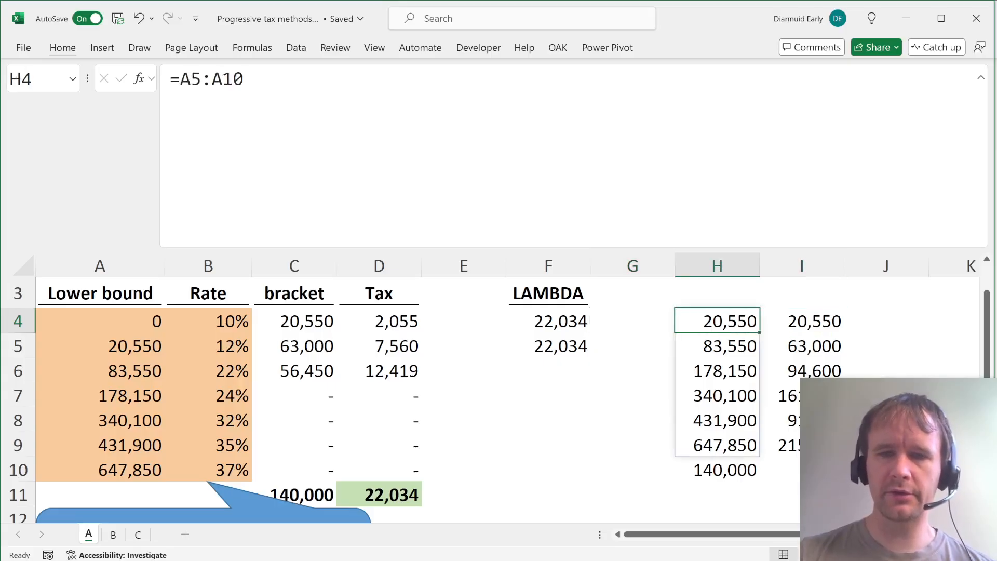
left_click(547, 346)
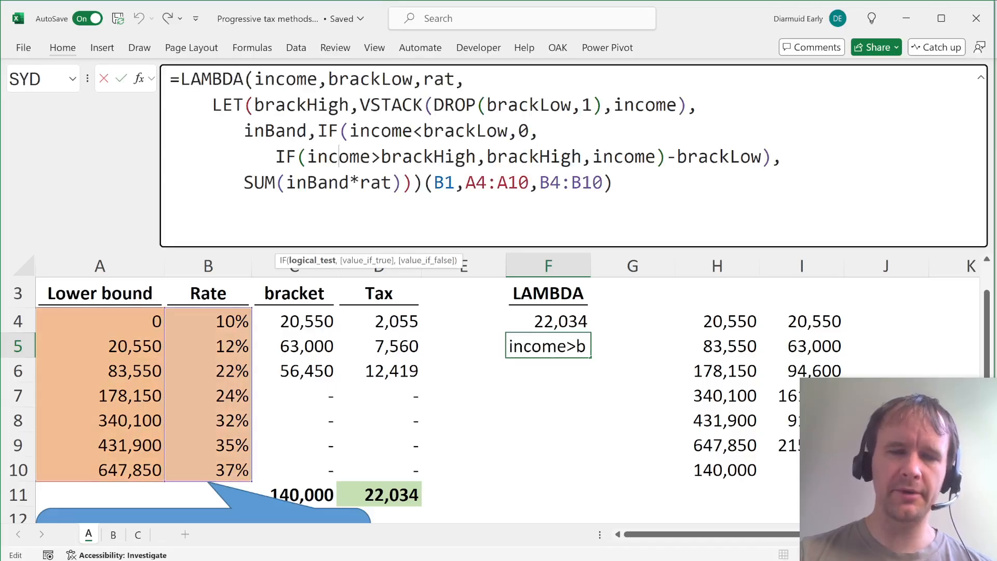
double_click(427, 157)
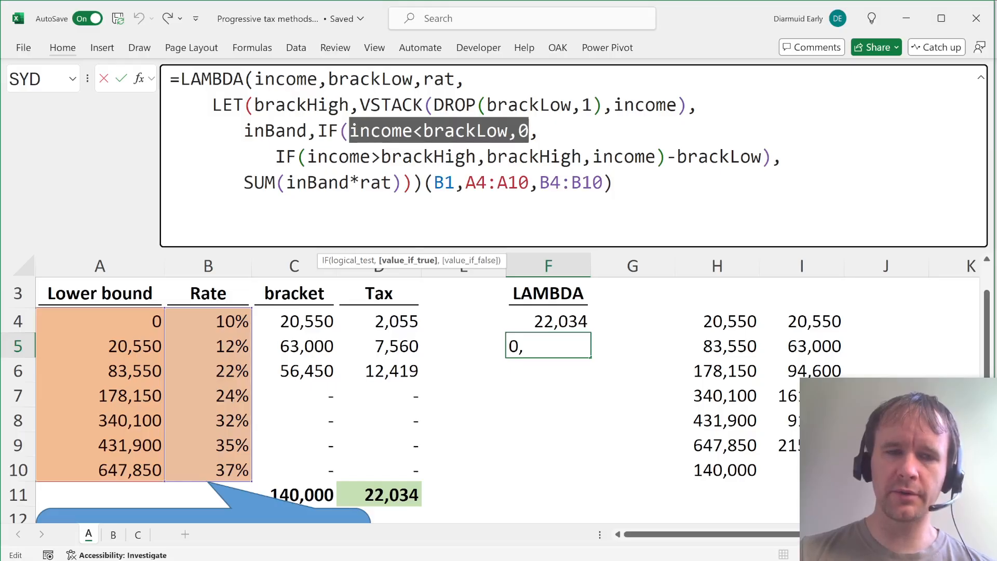
scroll("up", 3)
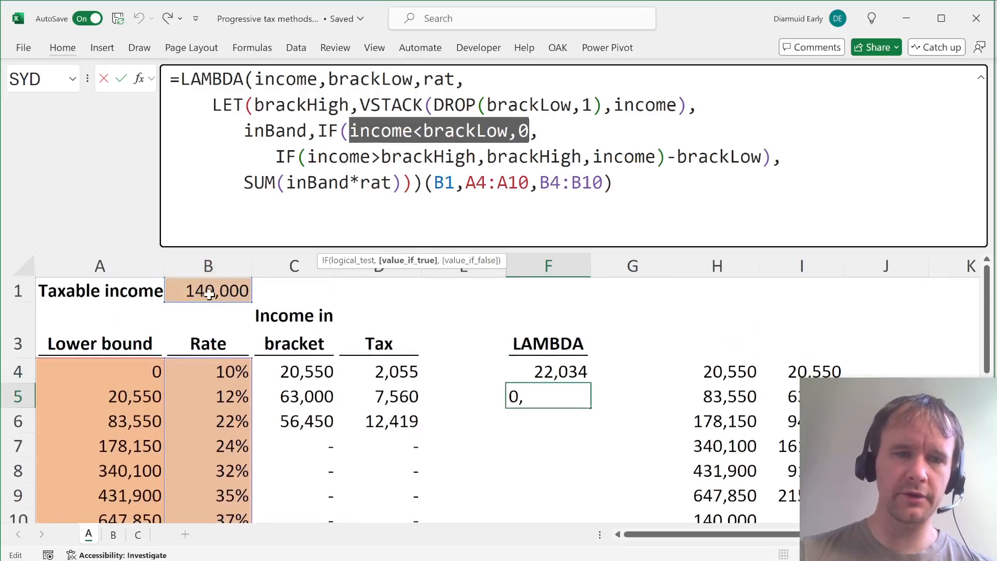
scroll("down", 3)
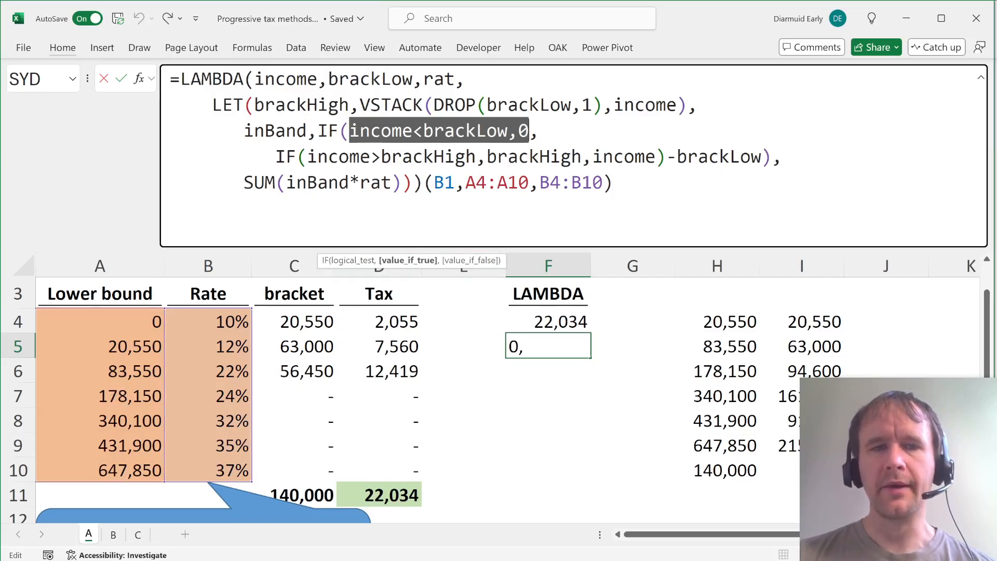
type("inBand*")
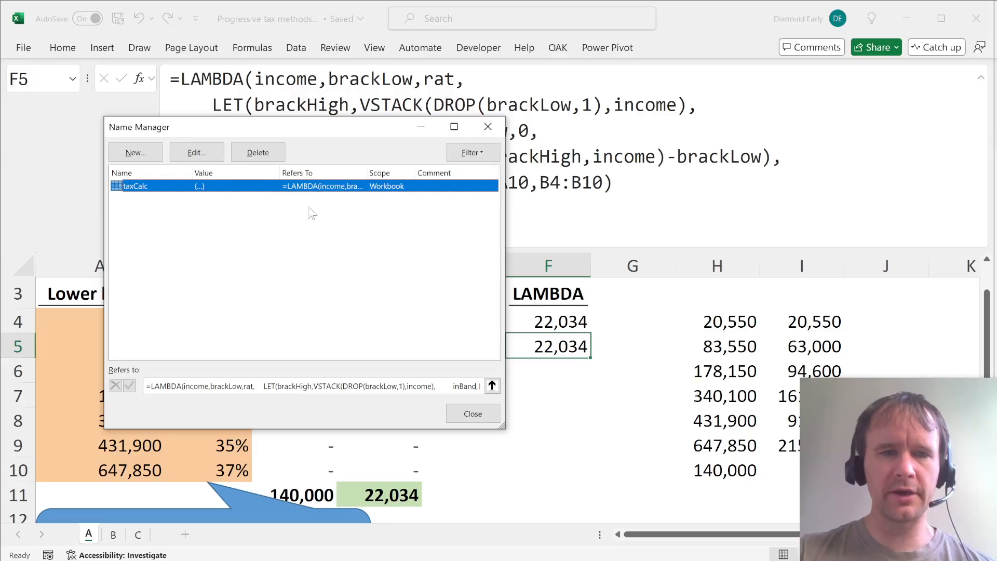
Step: Close Name Manager showing taxCalc and switch to the model's Assumptions sheet
left_click(472, 414)
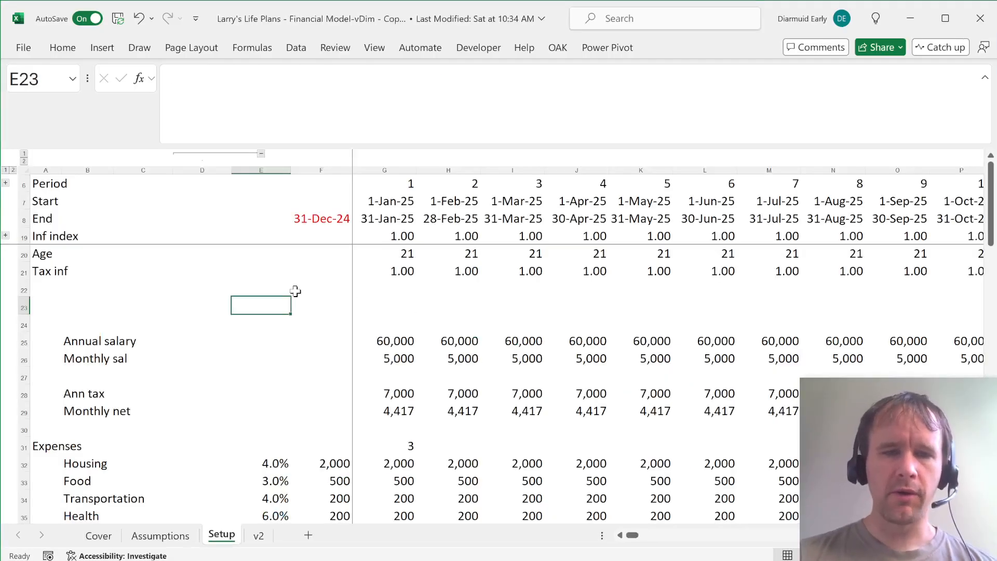
left_click(160, 535)
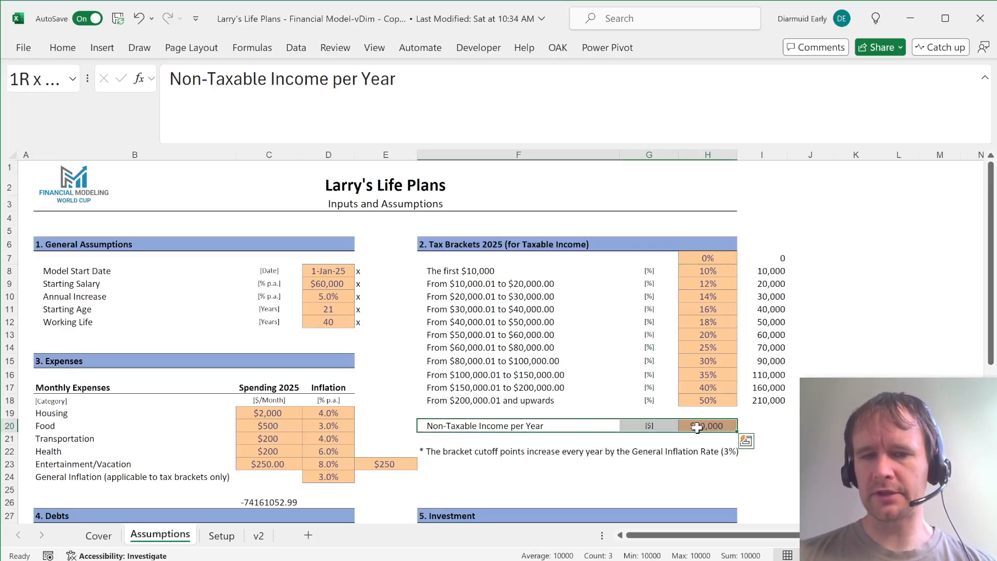
left_click(517, 270)
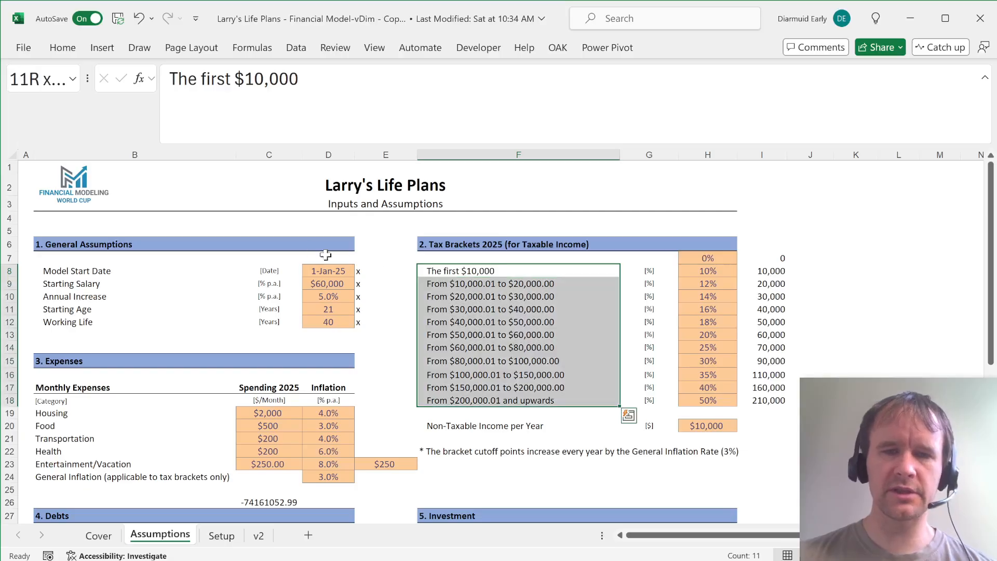
mouse_move(449, 273)
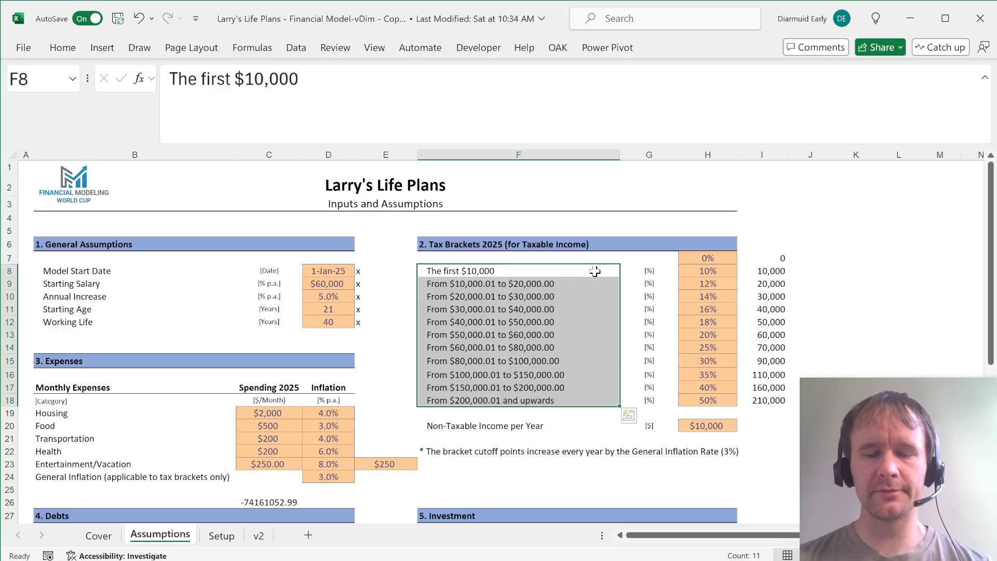
mouse_move(653, 282)
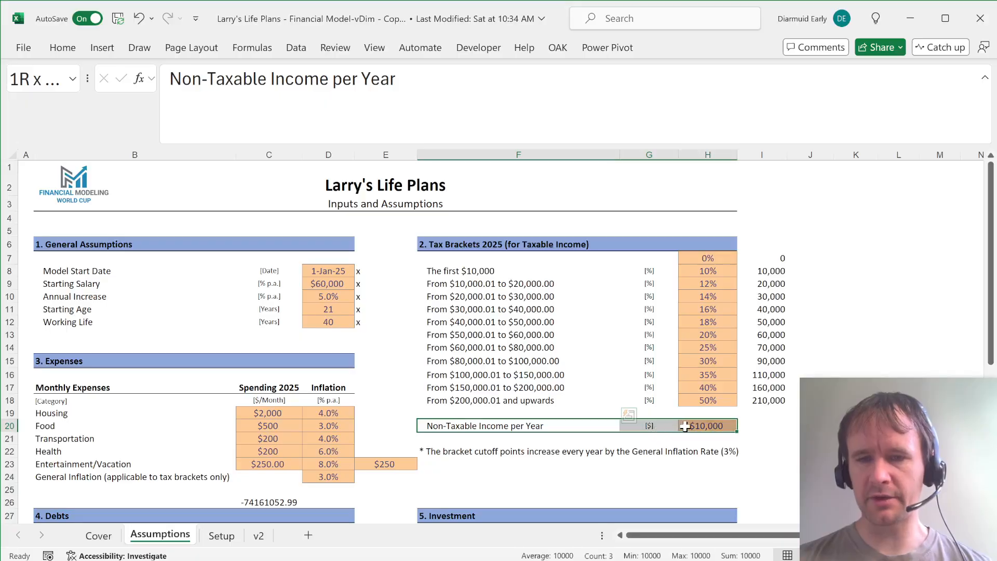
left_click(706, 257)
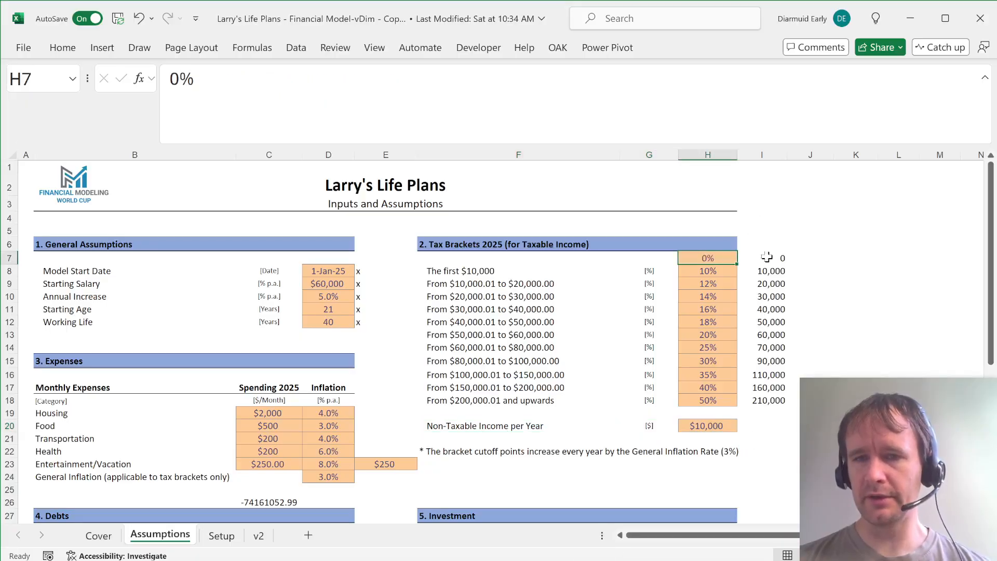
left_click(762, 258)
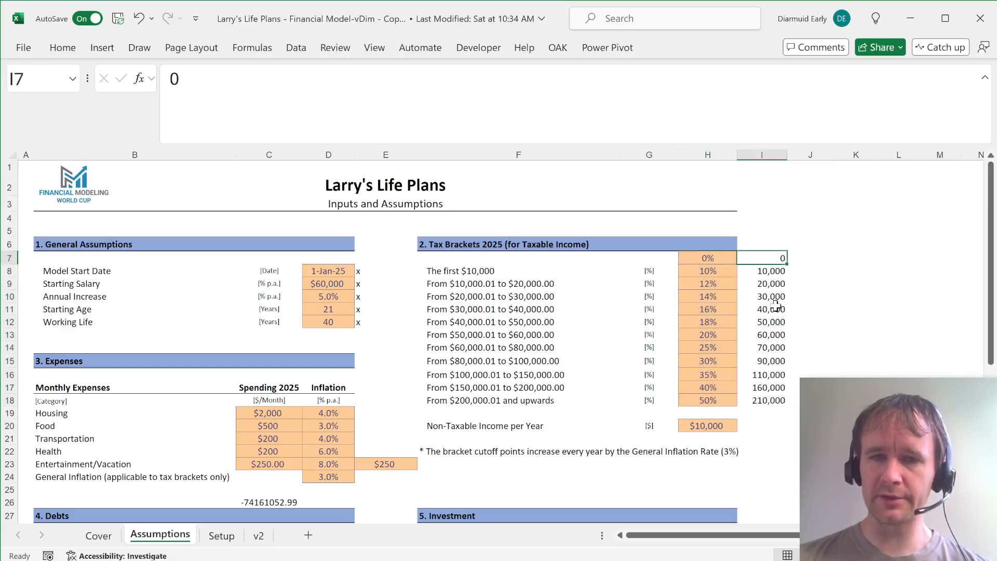
left_click(706, 257)
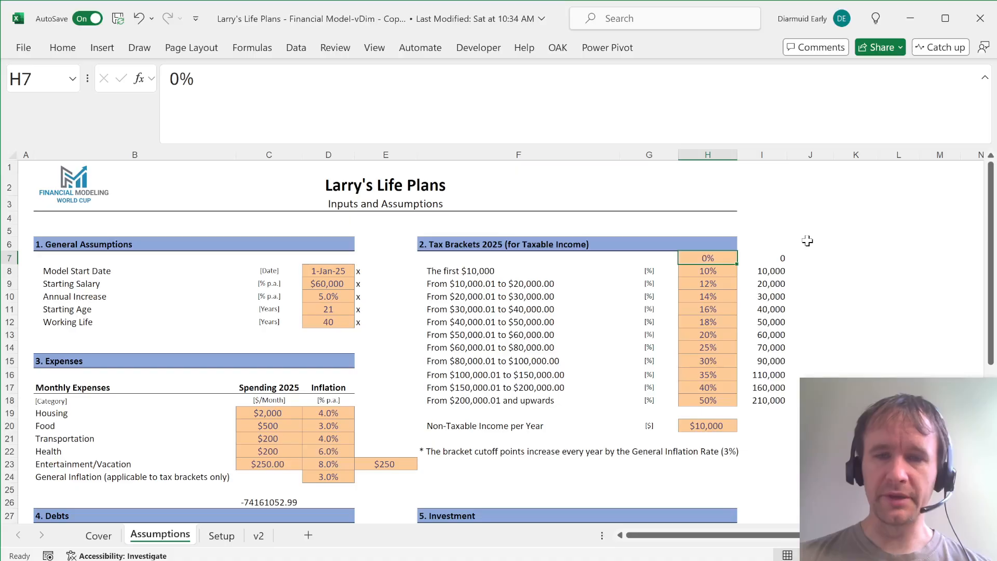
left_click(761, 257)
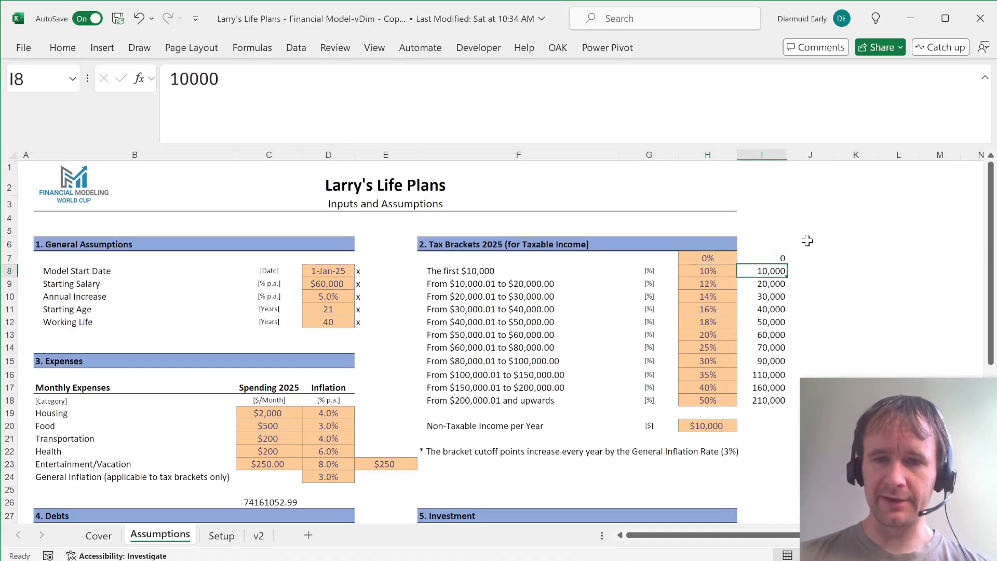
mouse_move(470, 262)
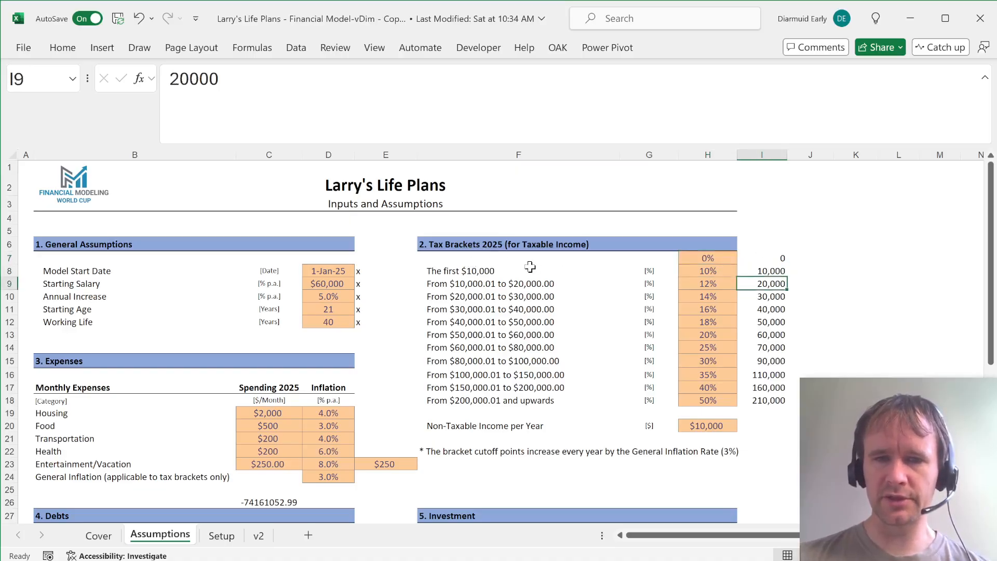
left_click(517, 270)
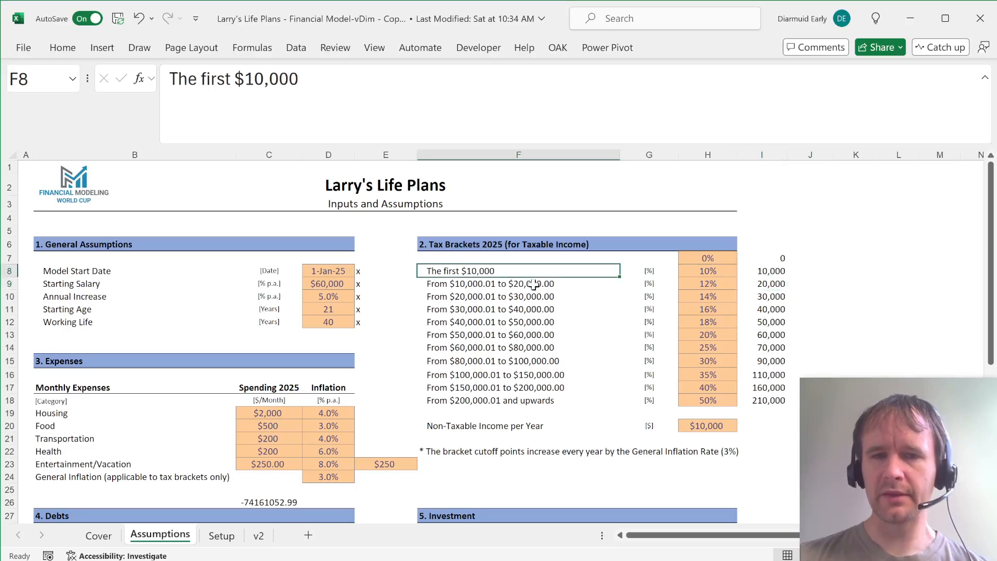
left_click(762, 270)
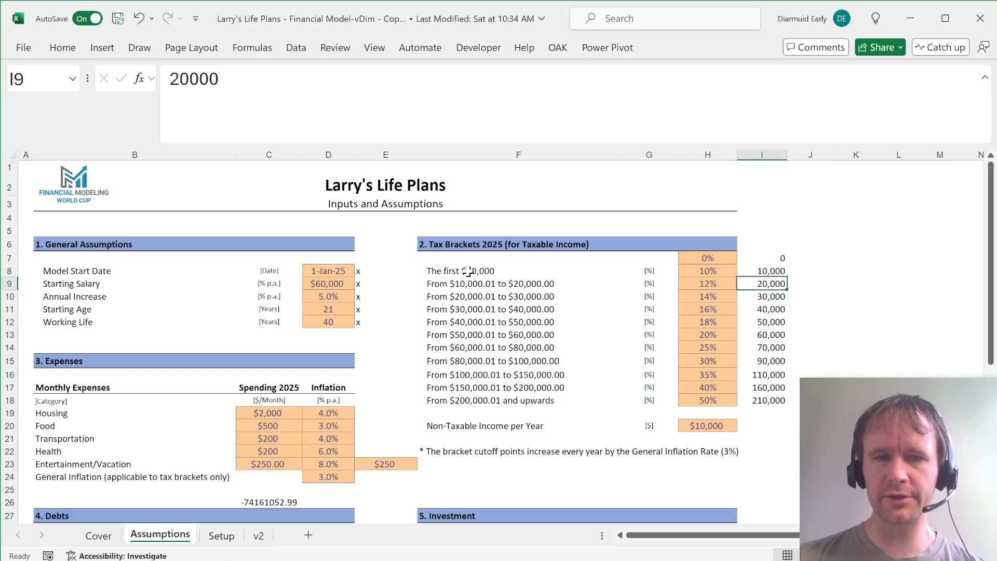
left_click(517, 270)
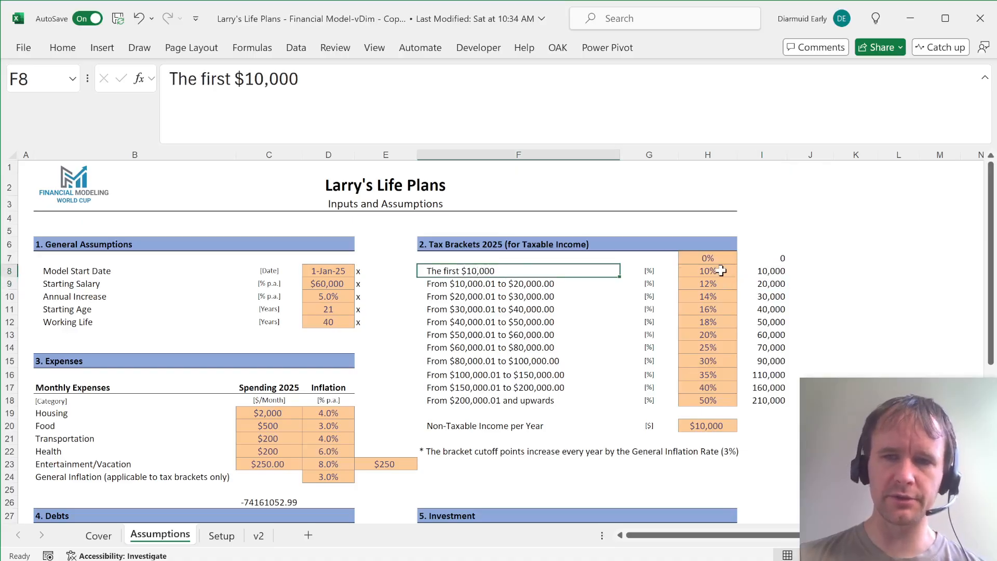
left_click(761, 270)
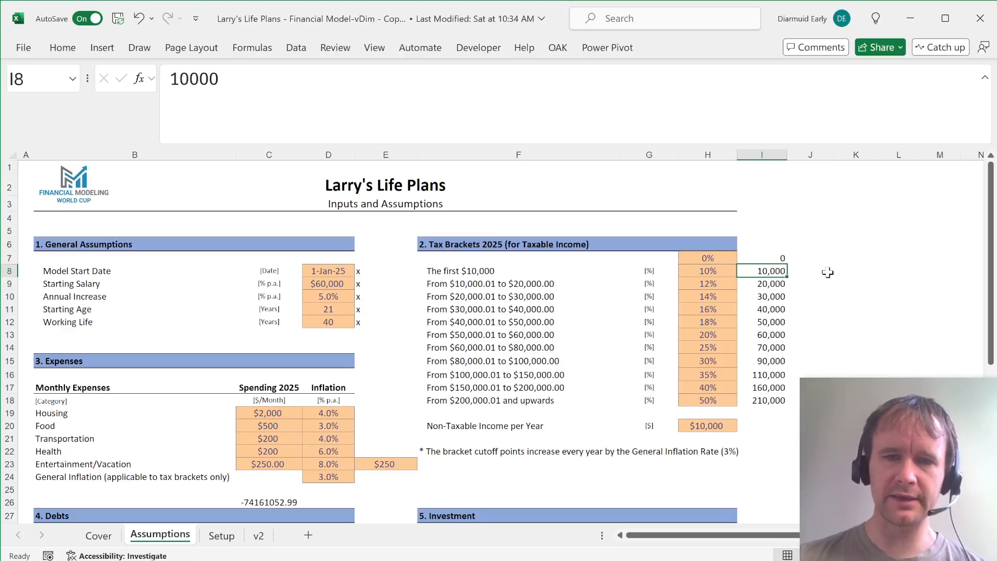
left_click(761, 282)
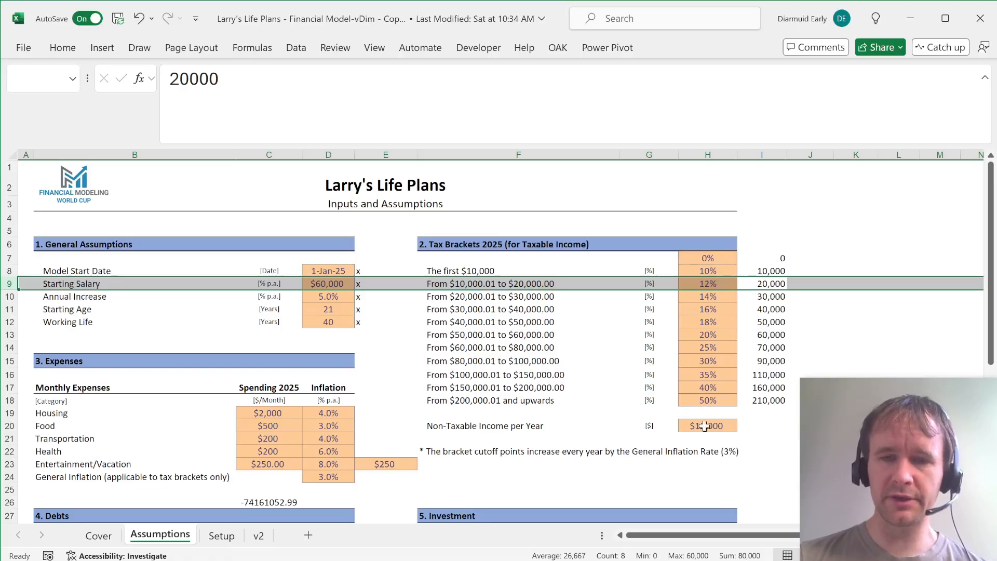
left_click(761, 374)
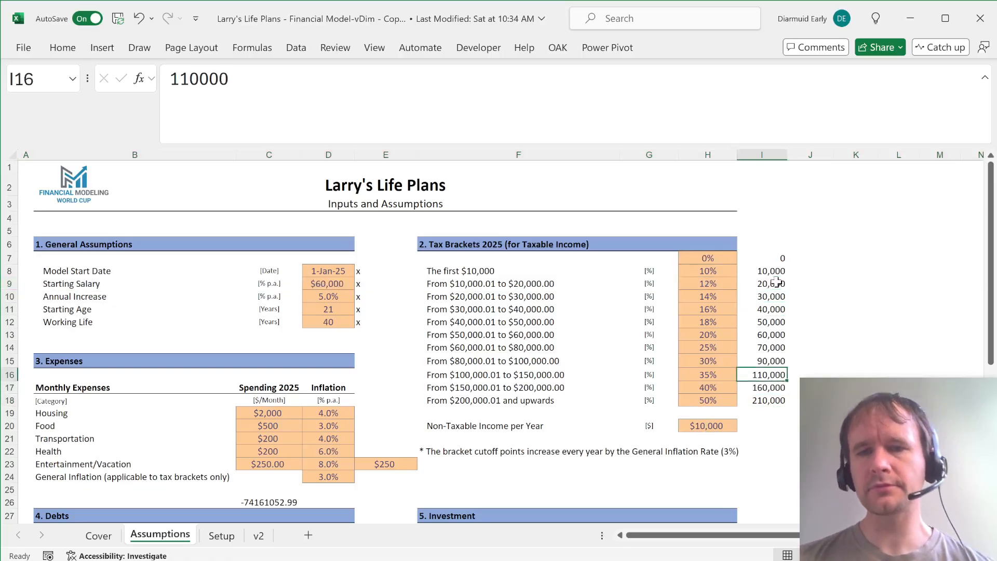
Step: Point out the 0 lower bound in I7 and the 3.0% general inflation rate, then go to Setup
left_click(761, 257)
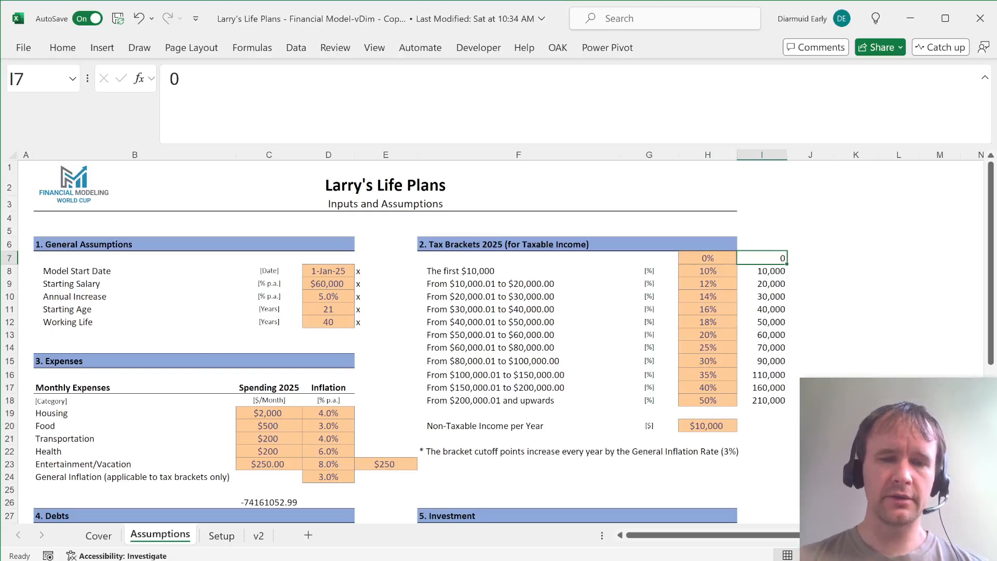
left_click(328, 476)
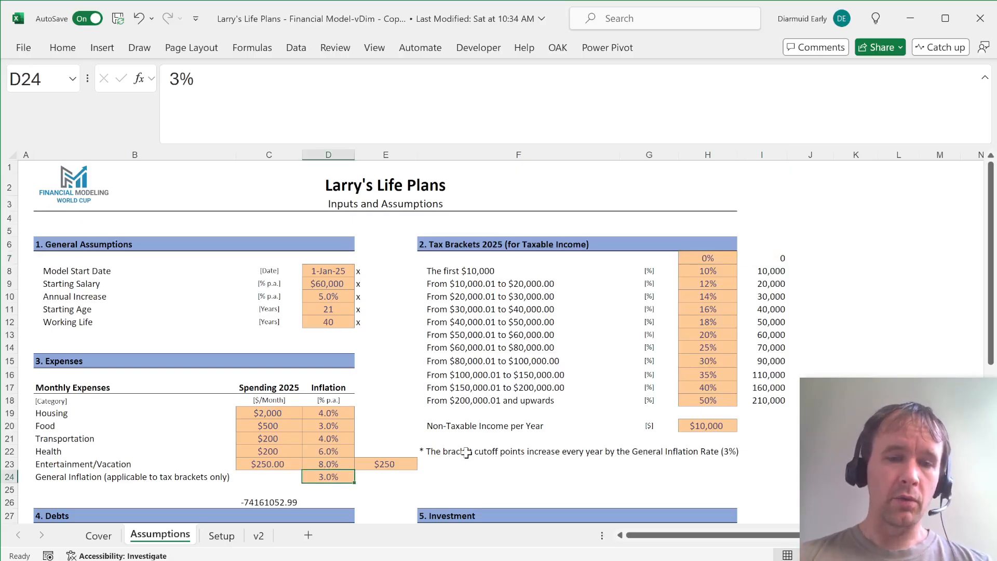
left_click(761, 257)
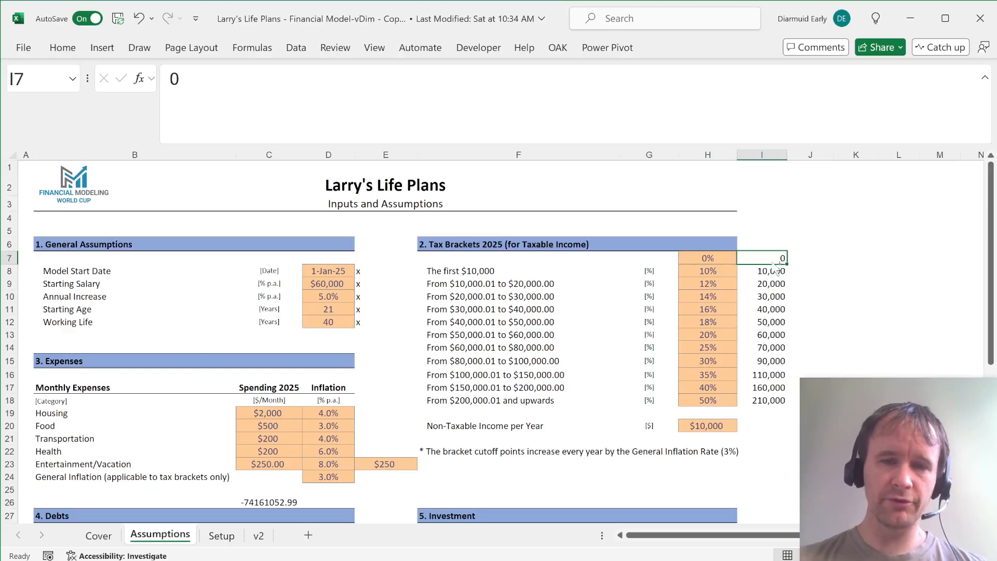
left_click(221, 535)
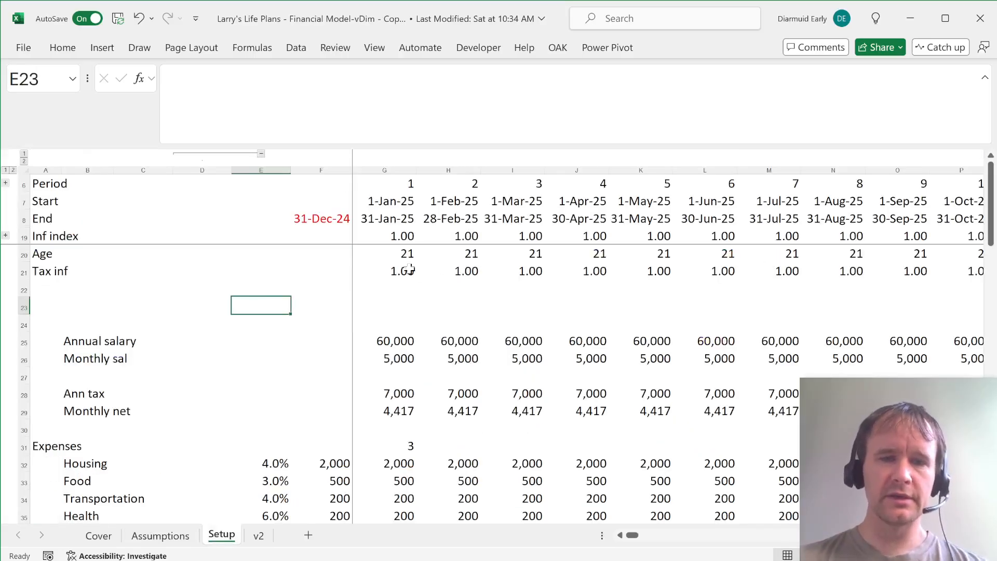
left_click(384, 270)
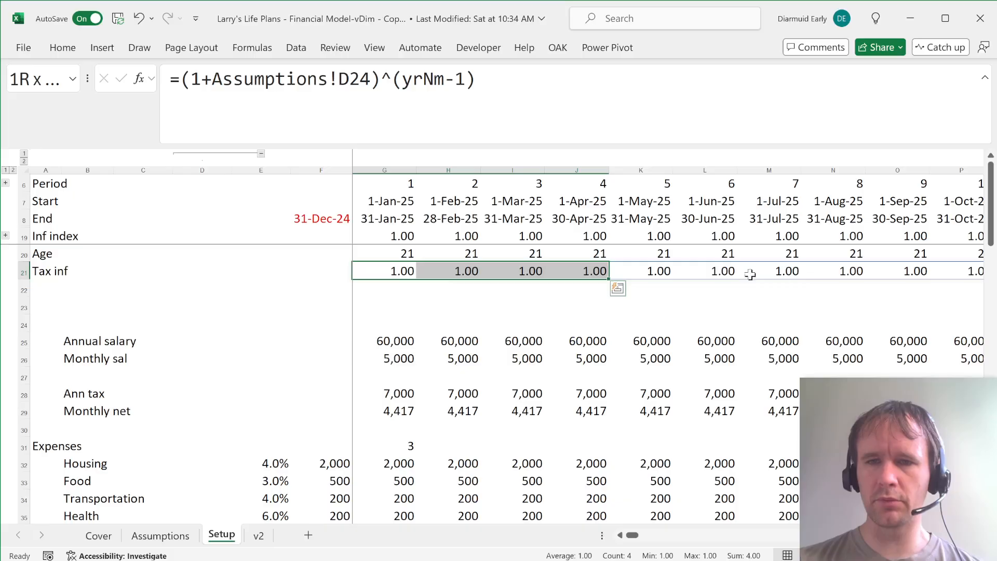
scroll("right", 3)
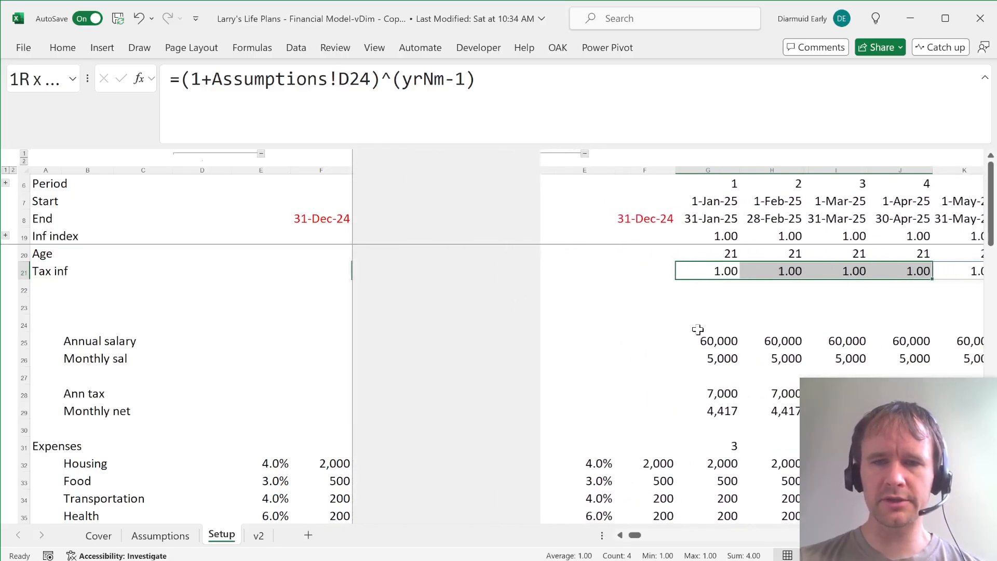
left_click(383, 392)
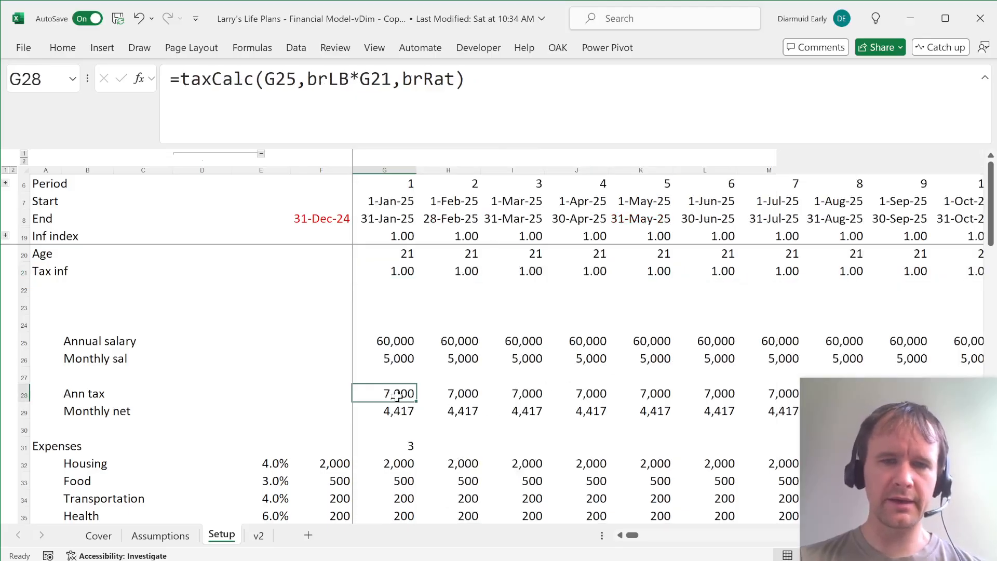
Step: Inspect the annual tax formula in G28 and jump to its brLB and brRat named ranges
double_click(385, 393)
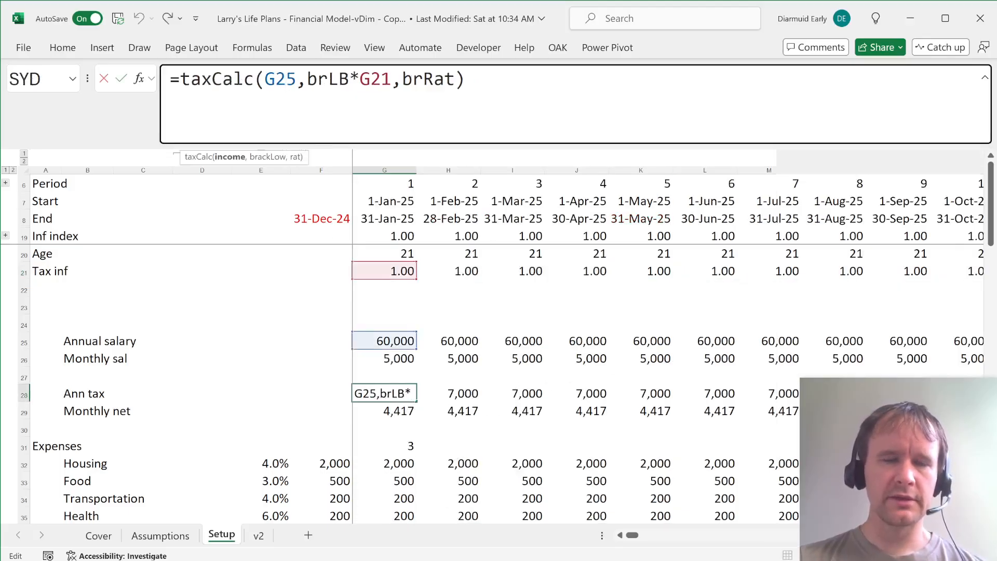
left_click(160, 535)
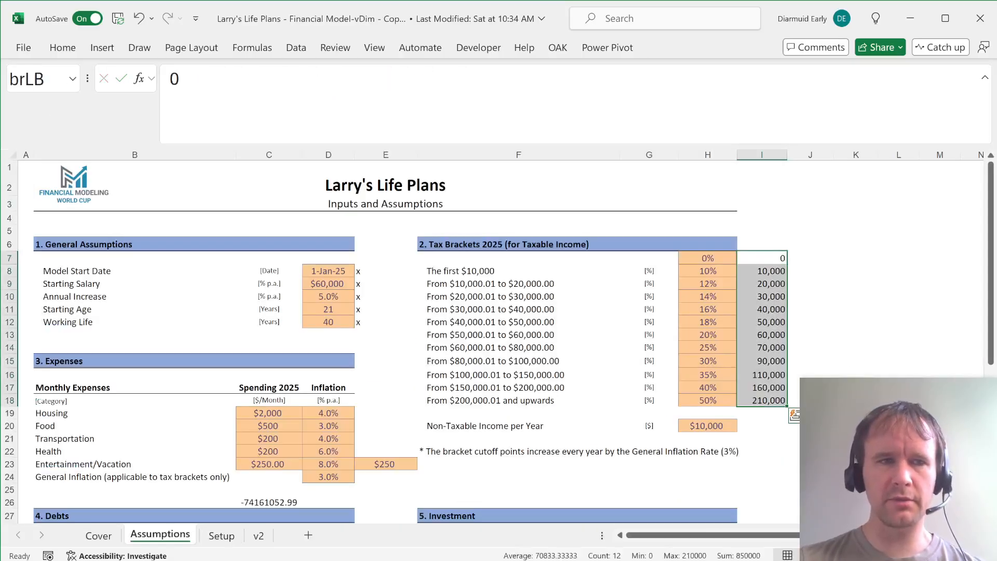
left_click(706, 257)
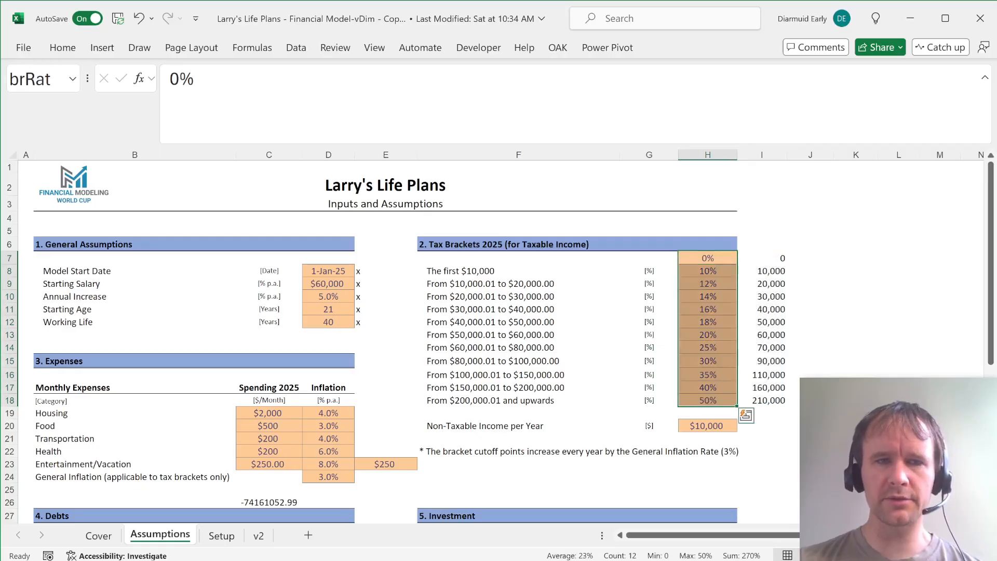
mouse_move(149, 147)
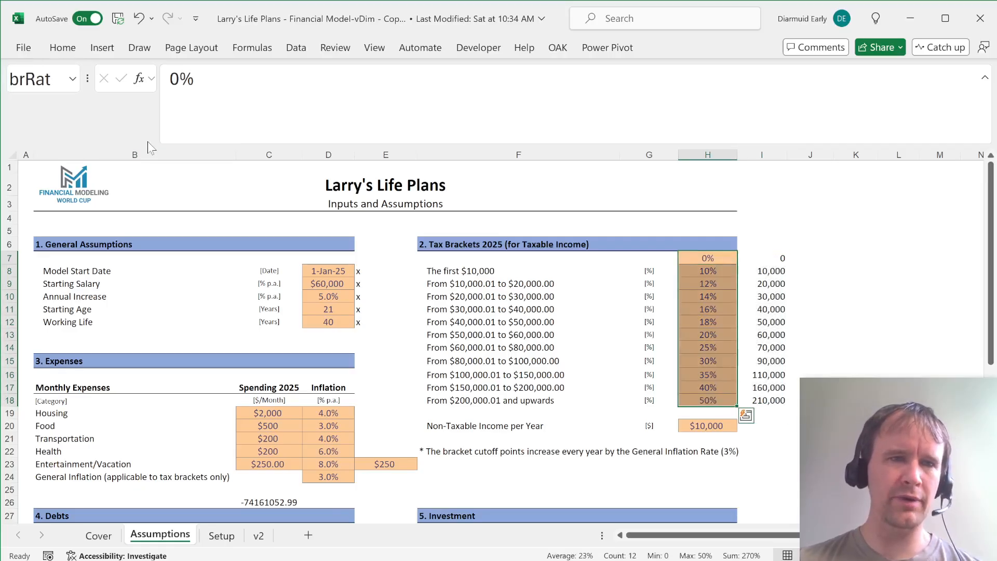
left_click(221, 535)
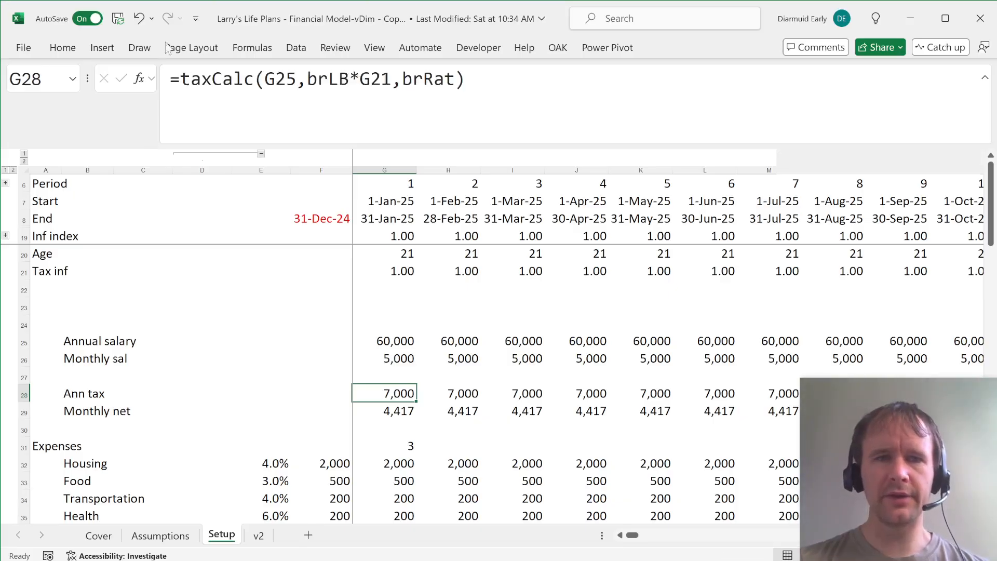
double_click(384, 393)
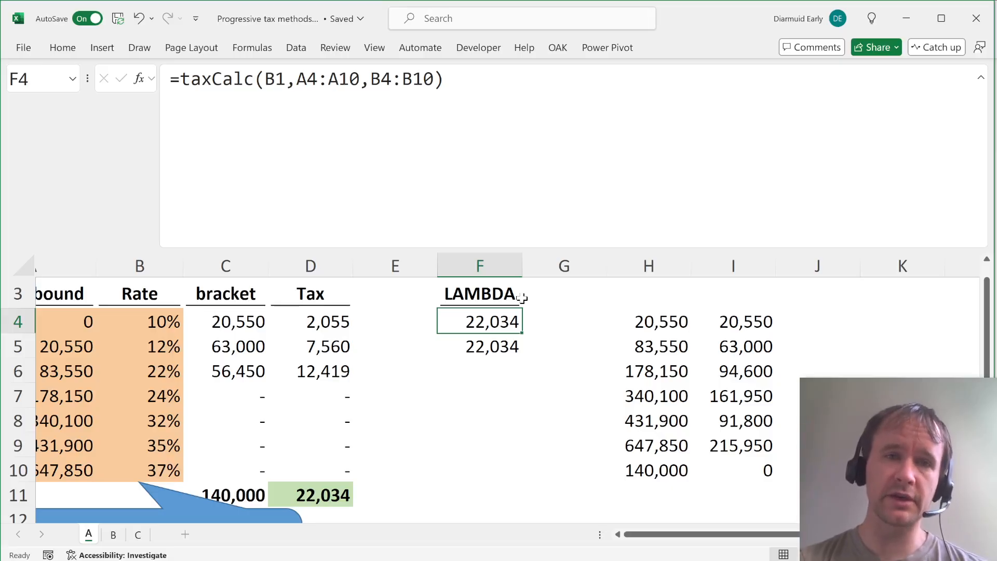
left_click(478, 345)
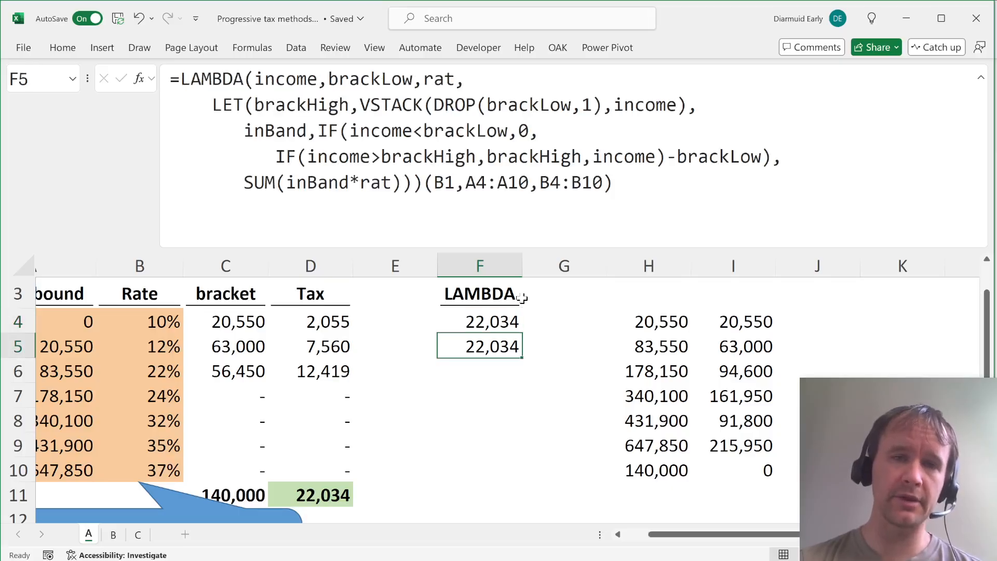
left_click(479, 321)
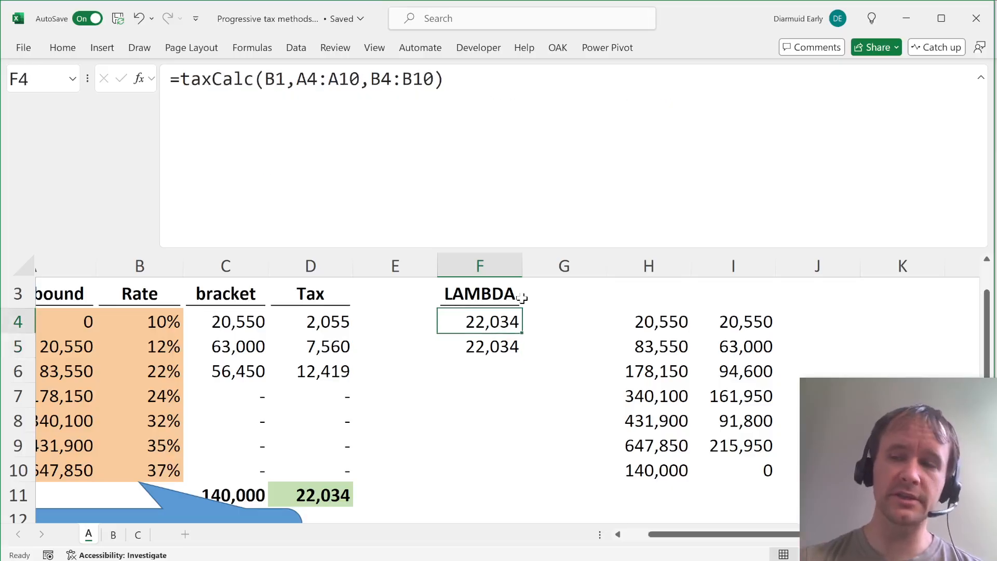